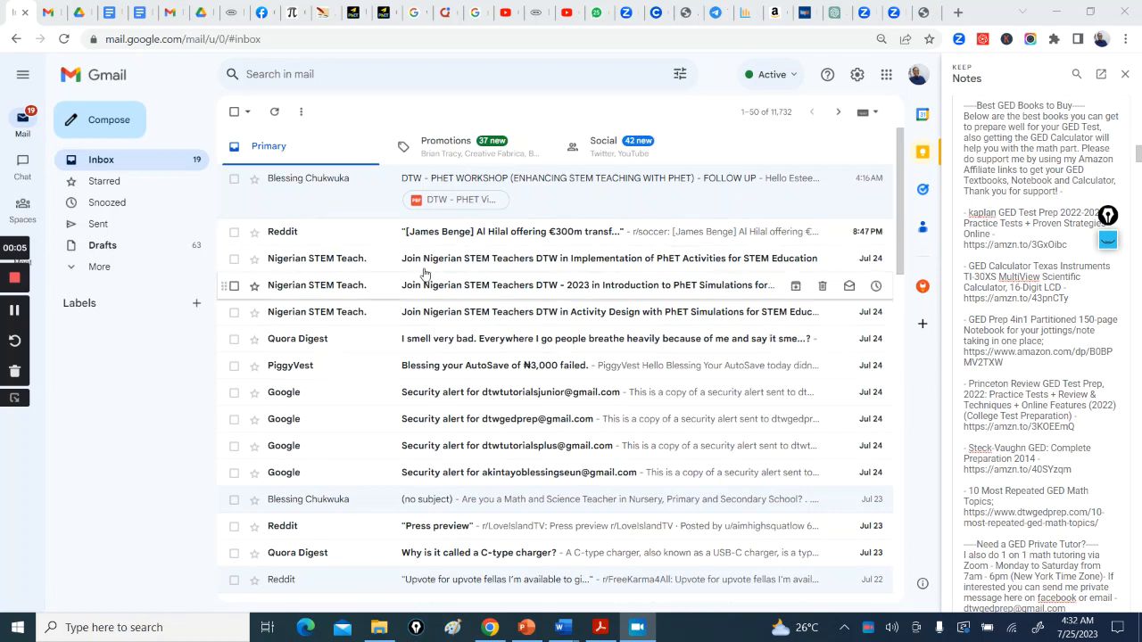
{"action": "mouse_move", "coordinate": [277, 311]}
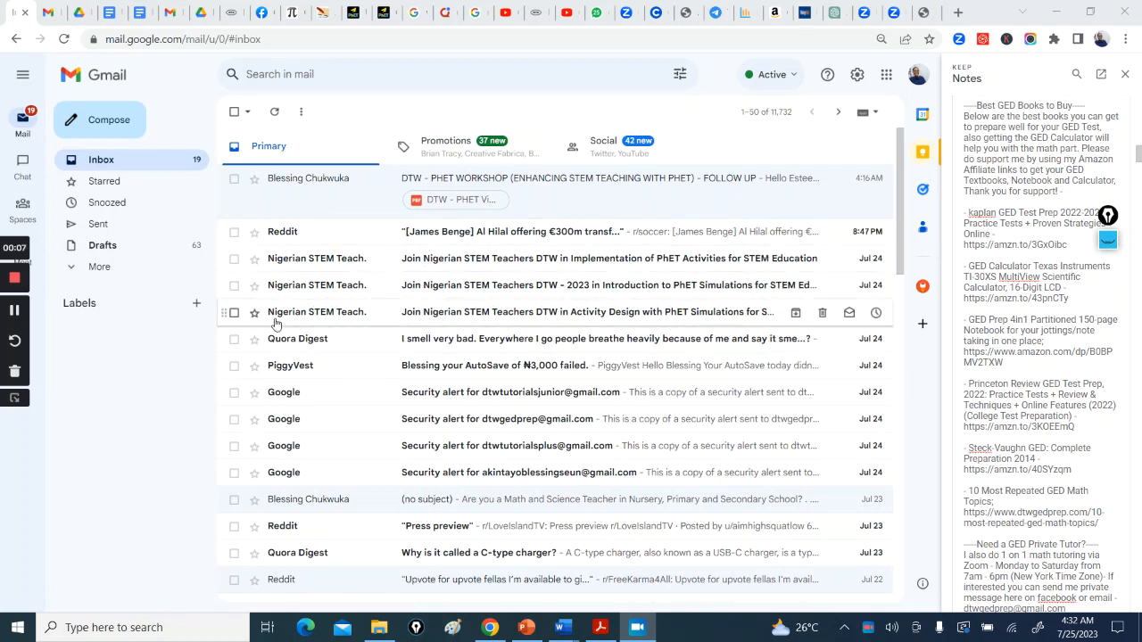
{"action": "mouse_move", "coordinate": [639, 259]}
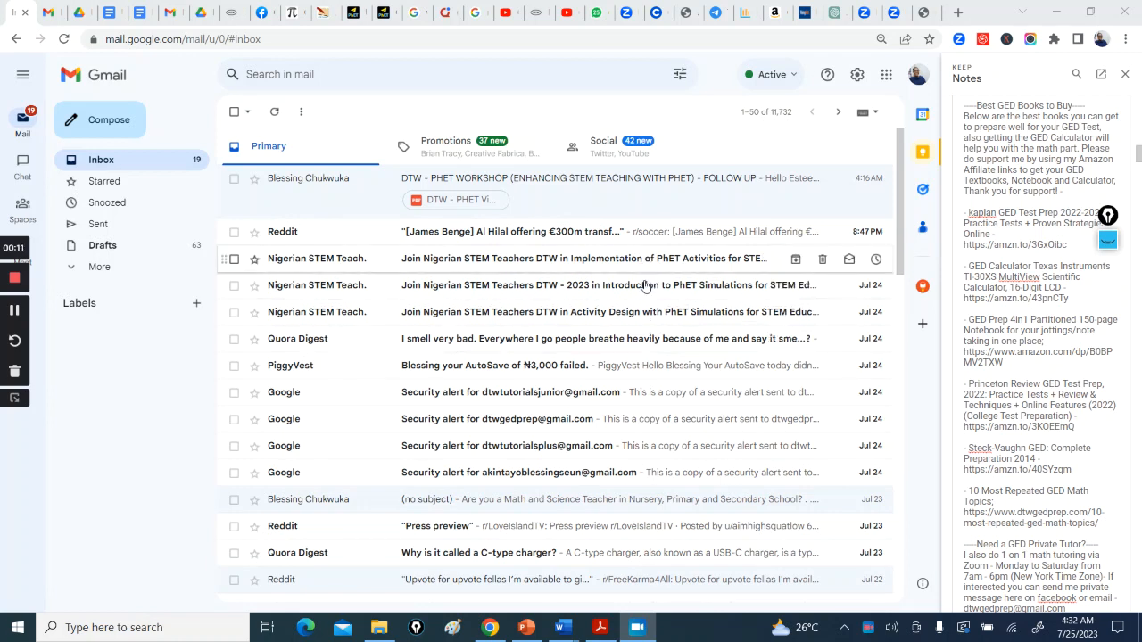
{"action": "mouse_move", "coordinate": [508, 312]}
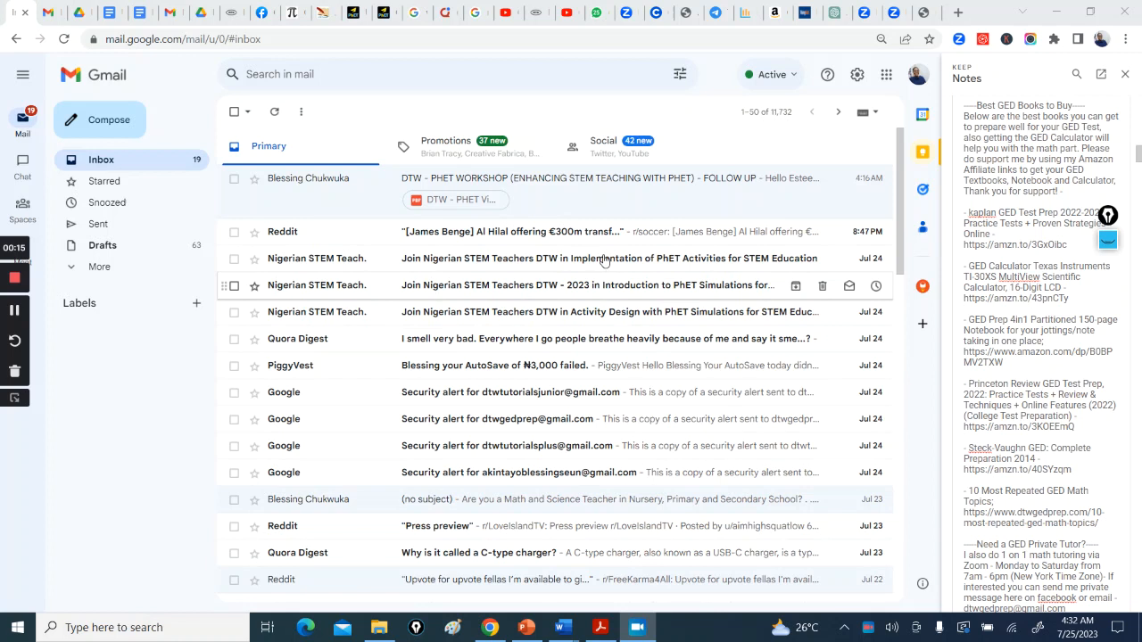
{"action": "mouse_move", "coordinate": [602, 259]}
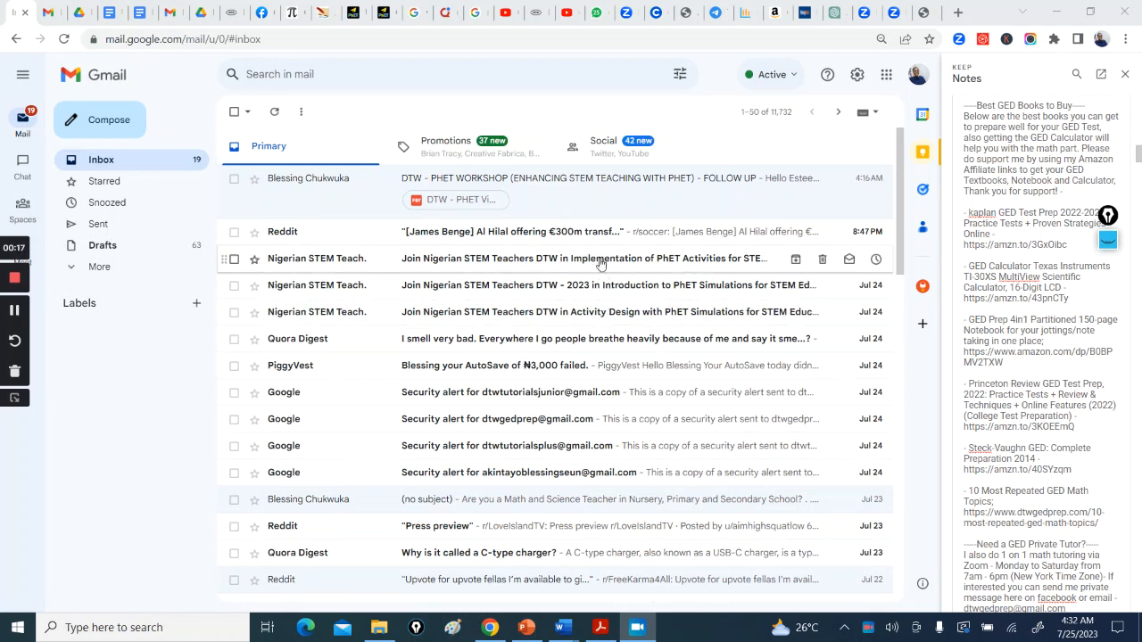
{"action": "mouse_move", "coordinate": [607, 286]}
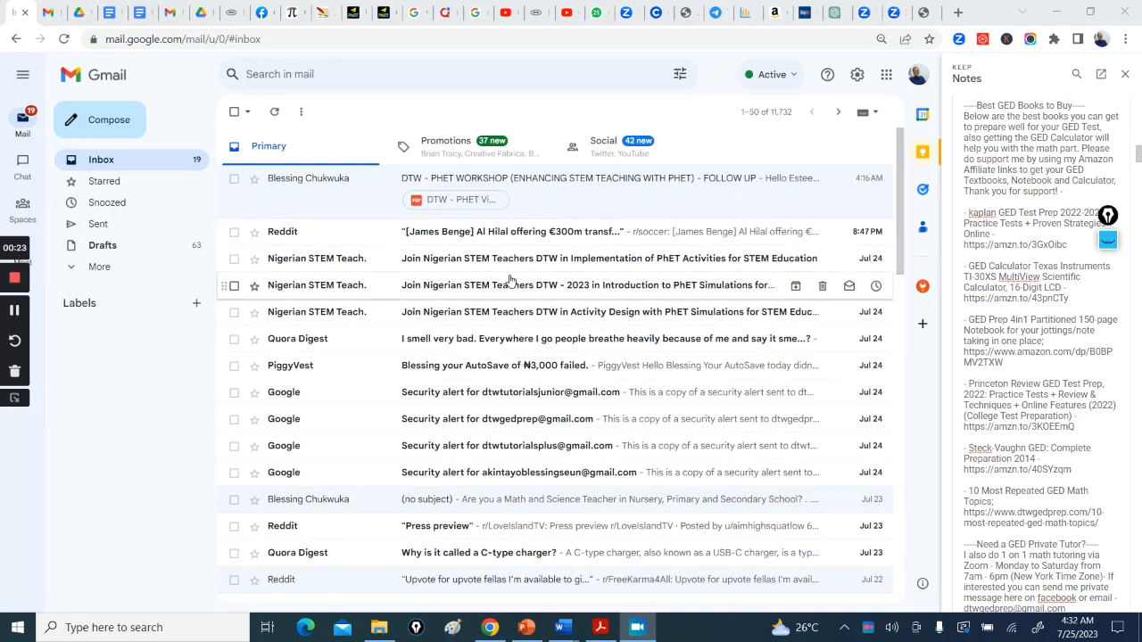
{"action": "mouse_move", "coordinate": [524, 259]}
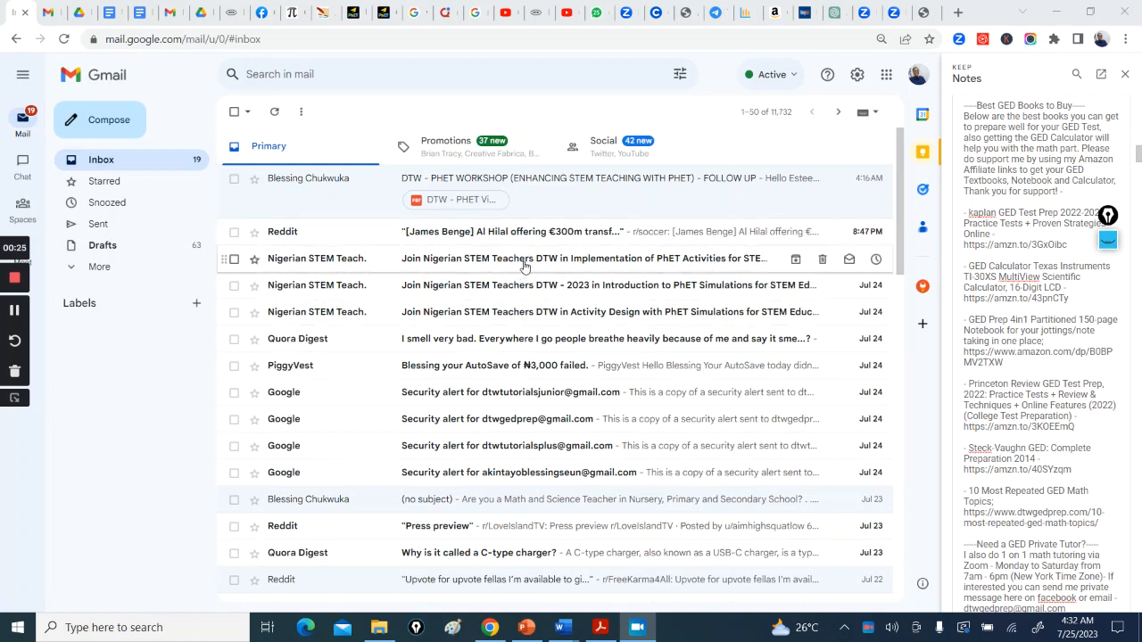
{"action": "mouse_move", "coordinate": [525, 285]}
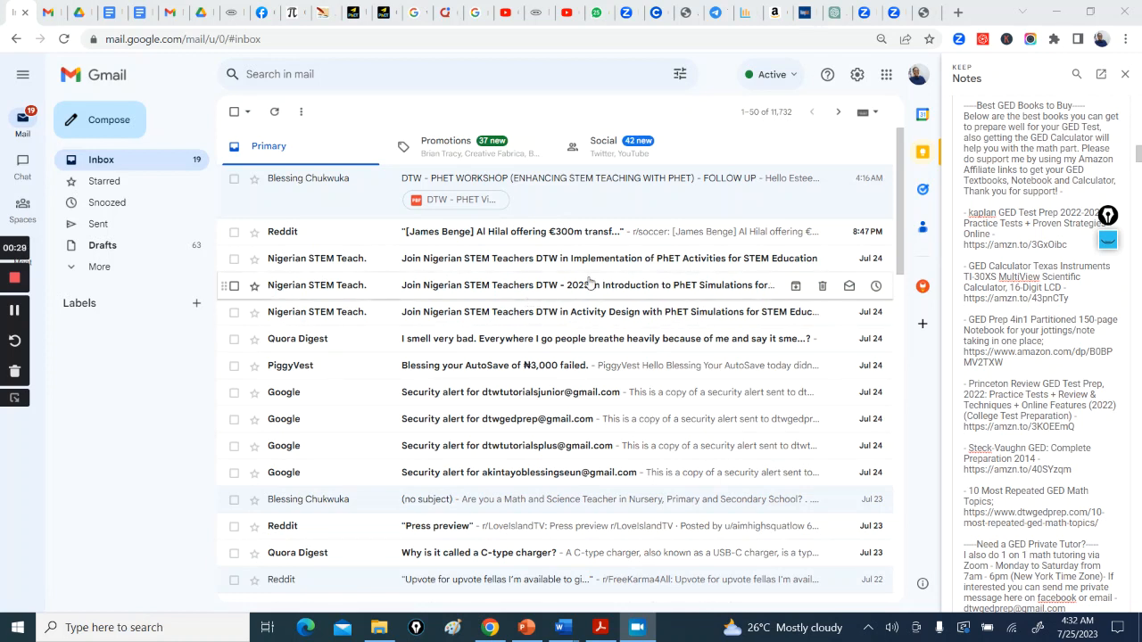
{"action": "mouse_move", "coordinate": [470, 295]}
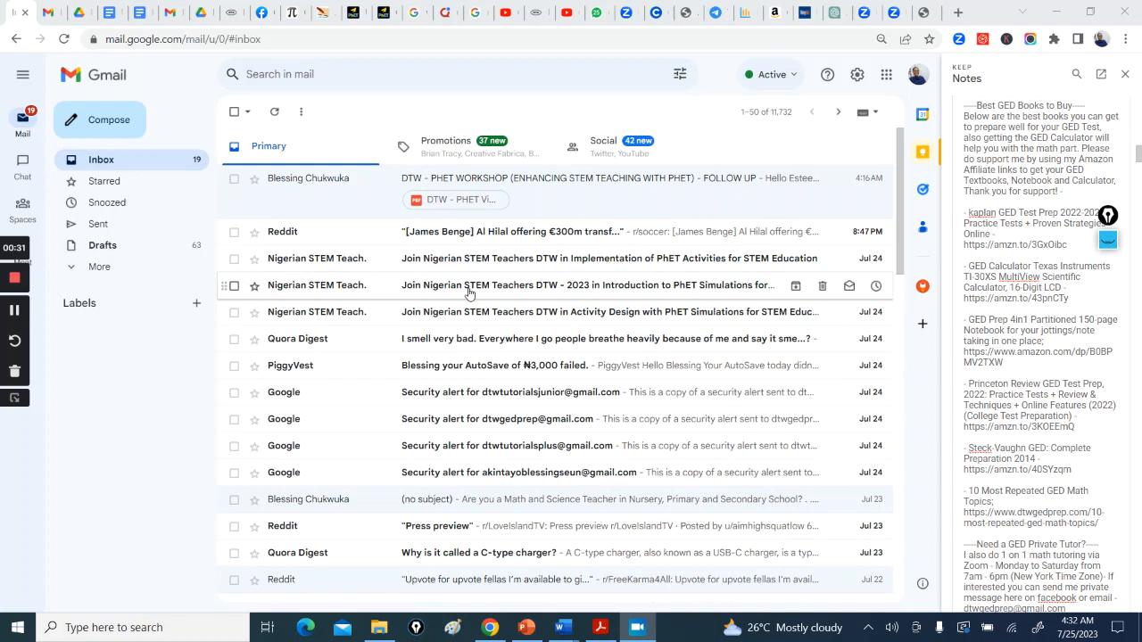
Open the 'Join Nigerian STEM Teachers DTW - 2023 in Introduction to PhET Simulations' email and read through it
{"action": "left_click", "coordinate": [586, 286]}
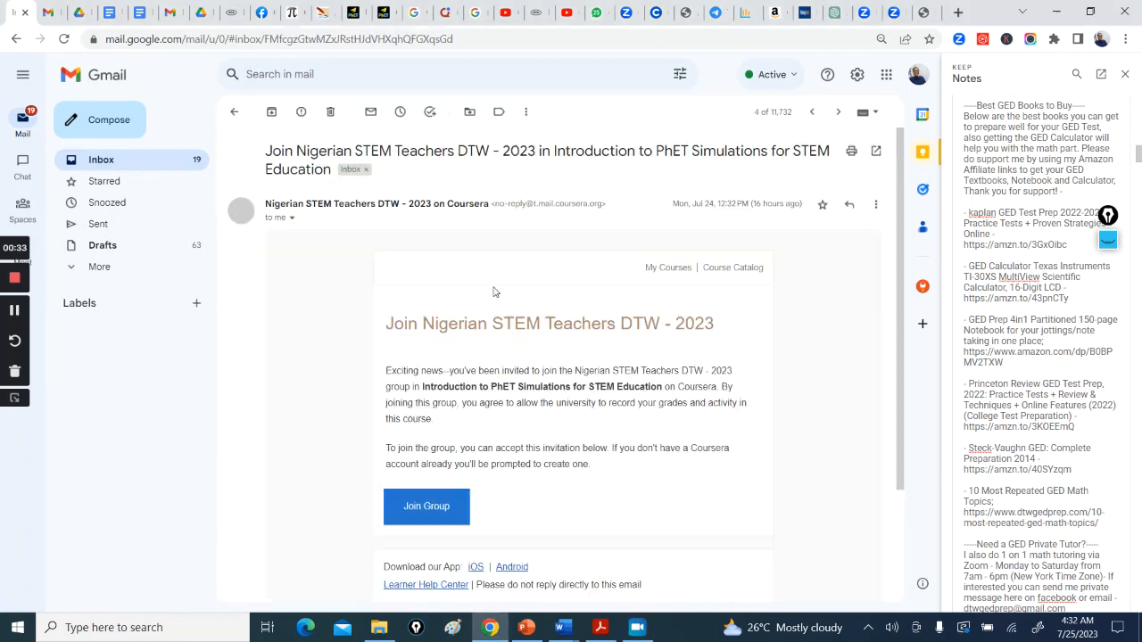
{"action": "scroll", "scroll_direction": "down", "scroll_amount": 3}
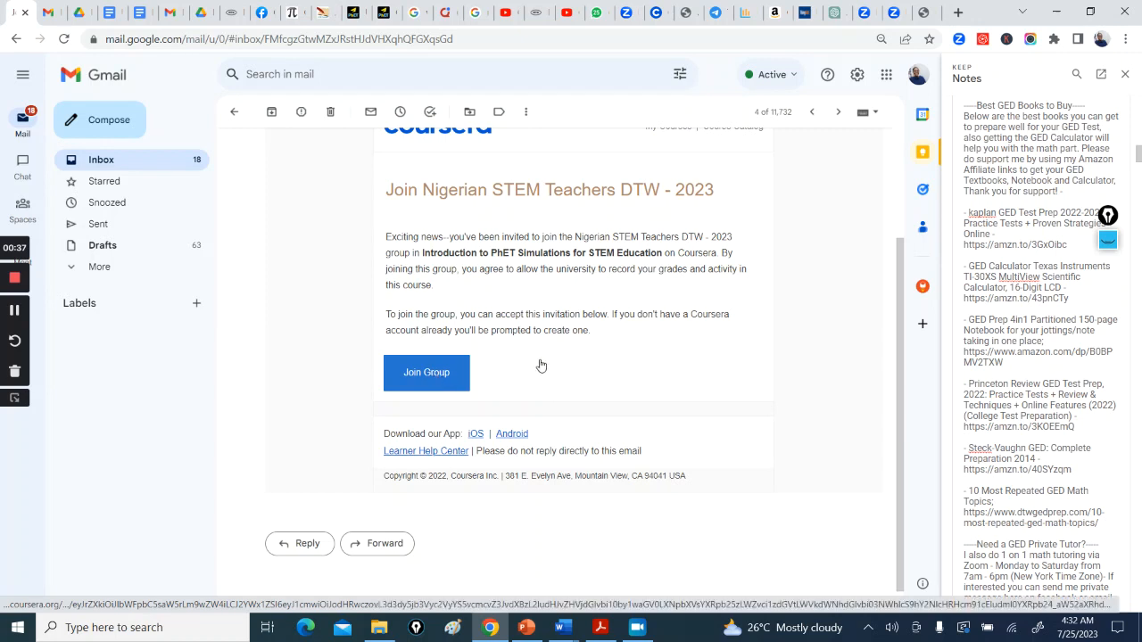
{"action": "scroll", "scroll_direction": "up", "scroll_amount": 3}
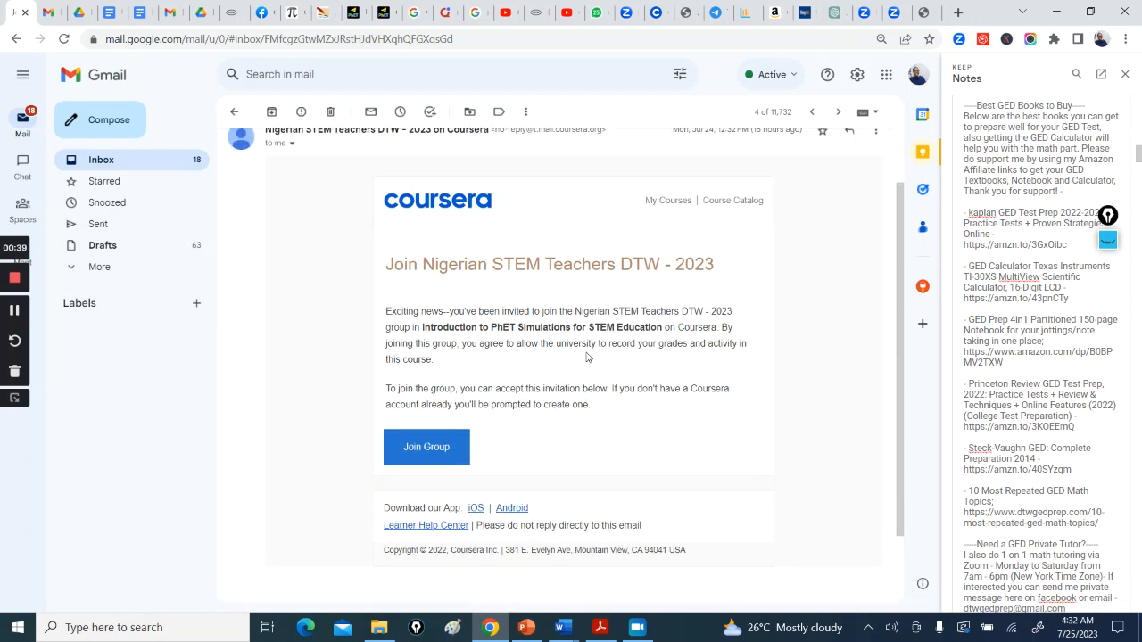
{"action": "mouse_move", "coordinate": [536, 358]}
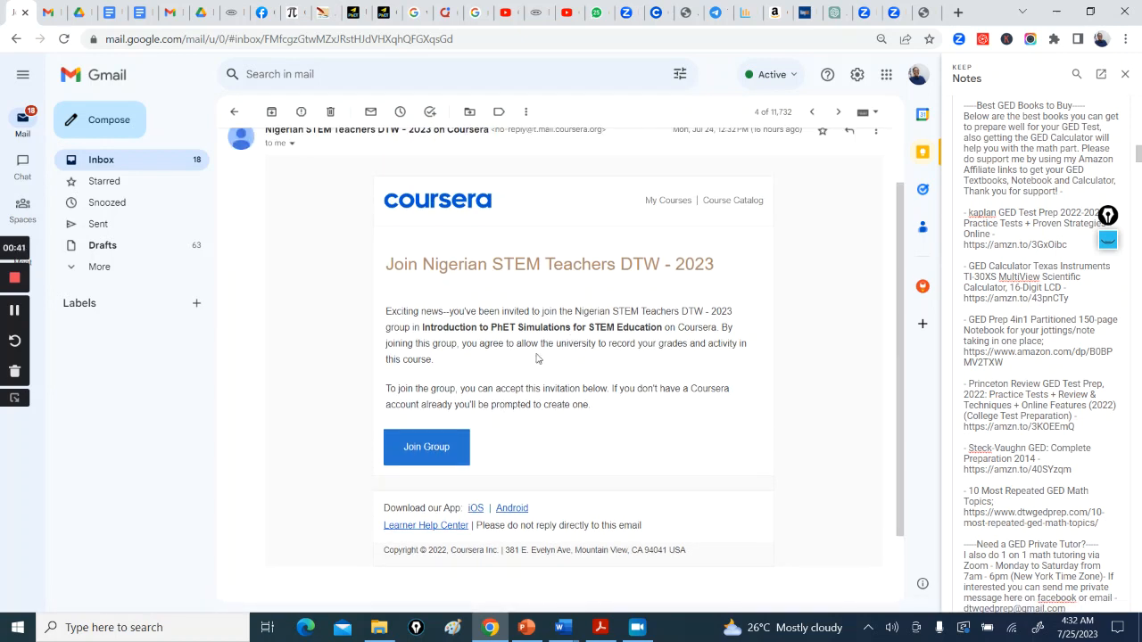
{"action": "mouse_move", "coordinate": [427, 446]}
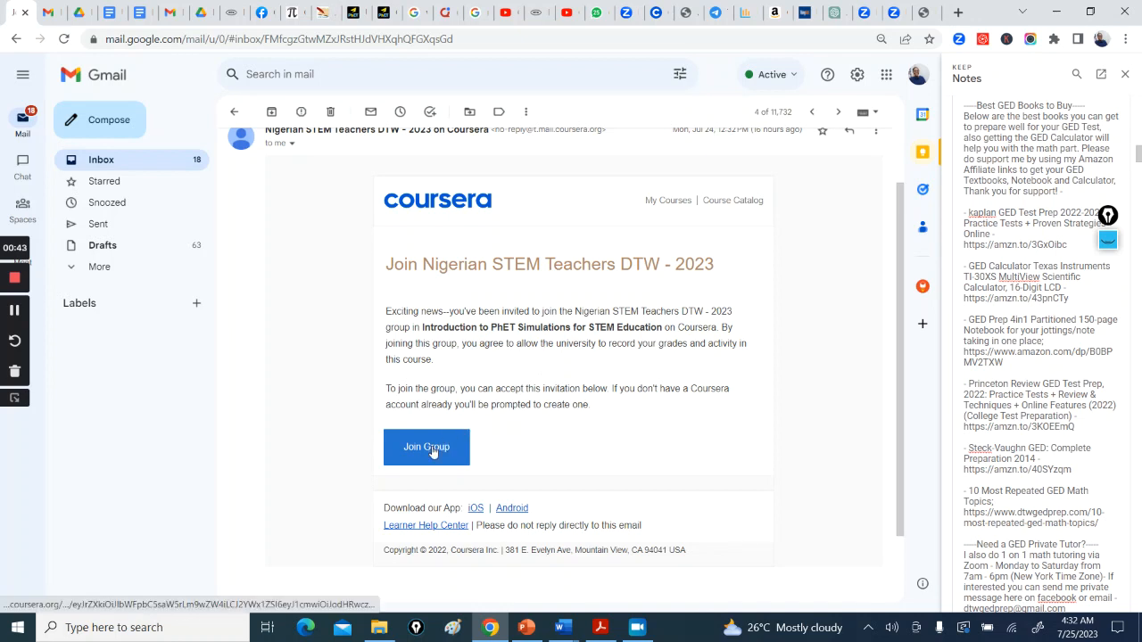
Follow the email's Join Group link, accept the Coursera invitation, and continue
{"action": "left_click", "coordinate": [426, 447]}
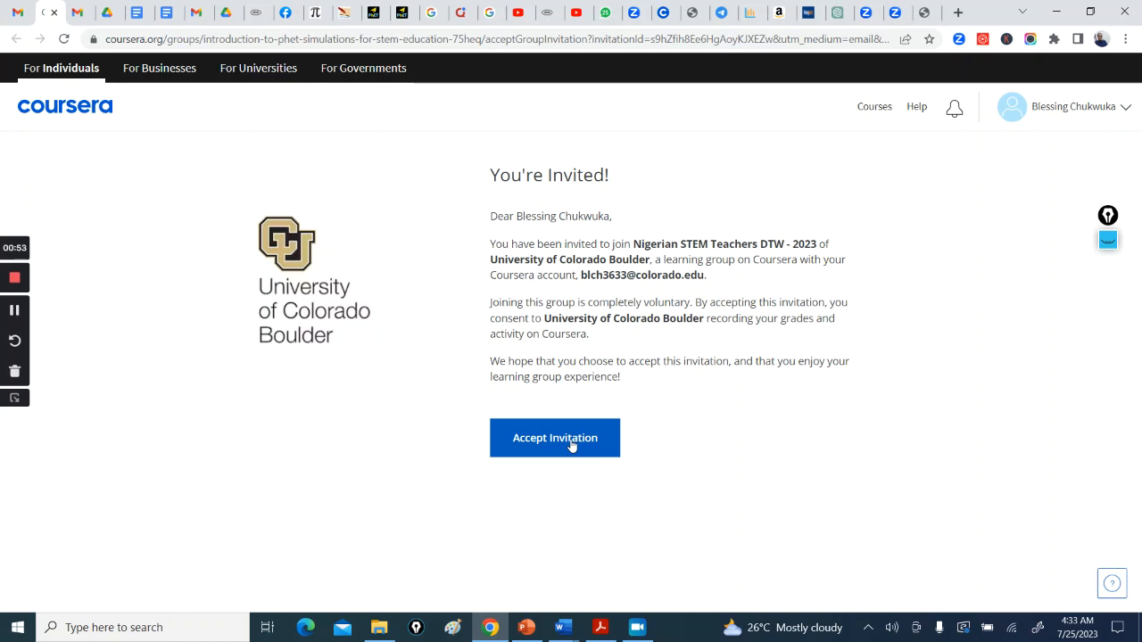
{"action": "mouse_move", "coordinate": [532, 250]}
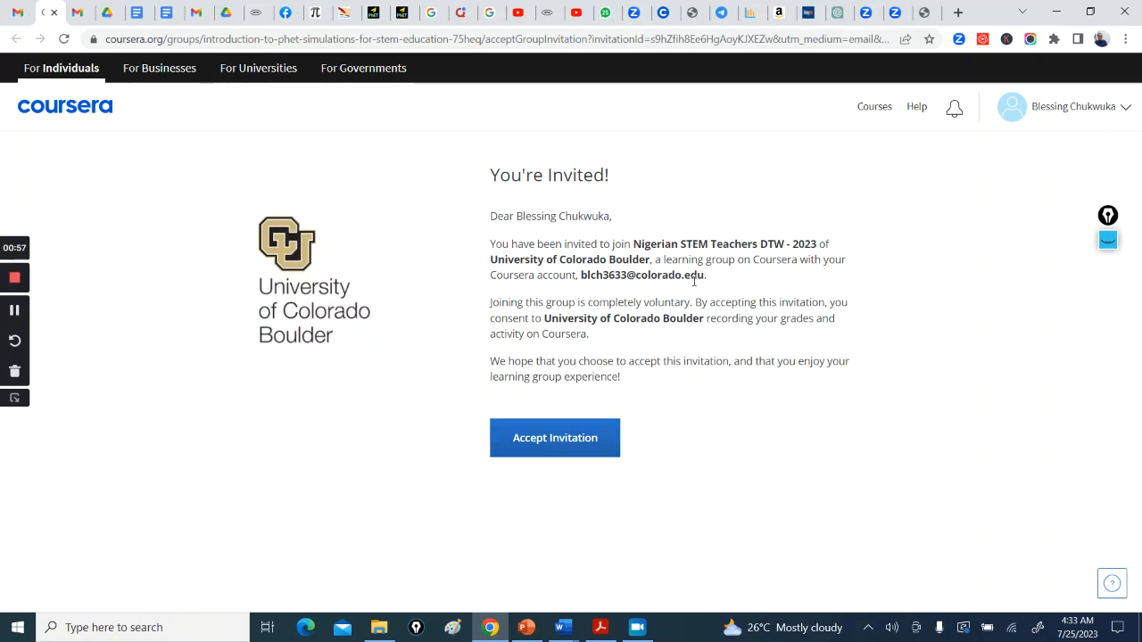
{"action": "mouse_move", "coordinate": [406, 303]}
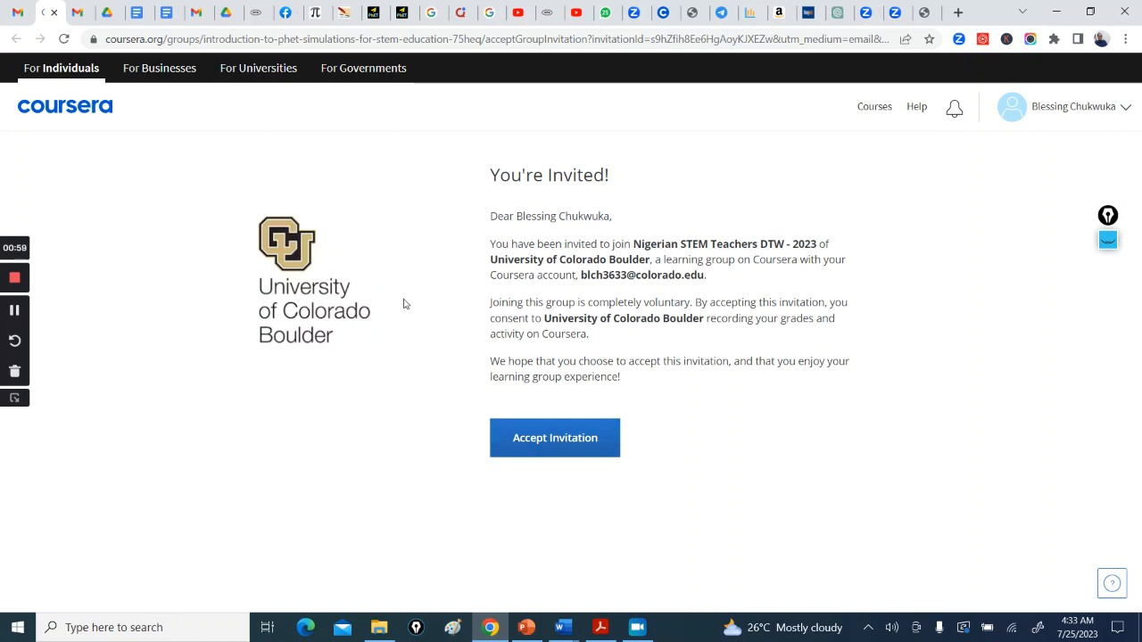
{"action": "mouse_move", "coordinate": [330, 278]}
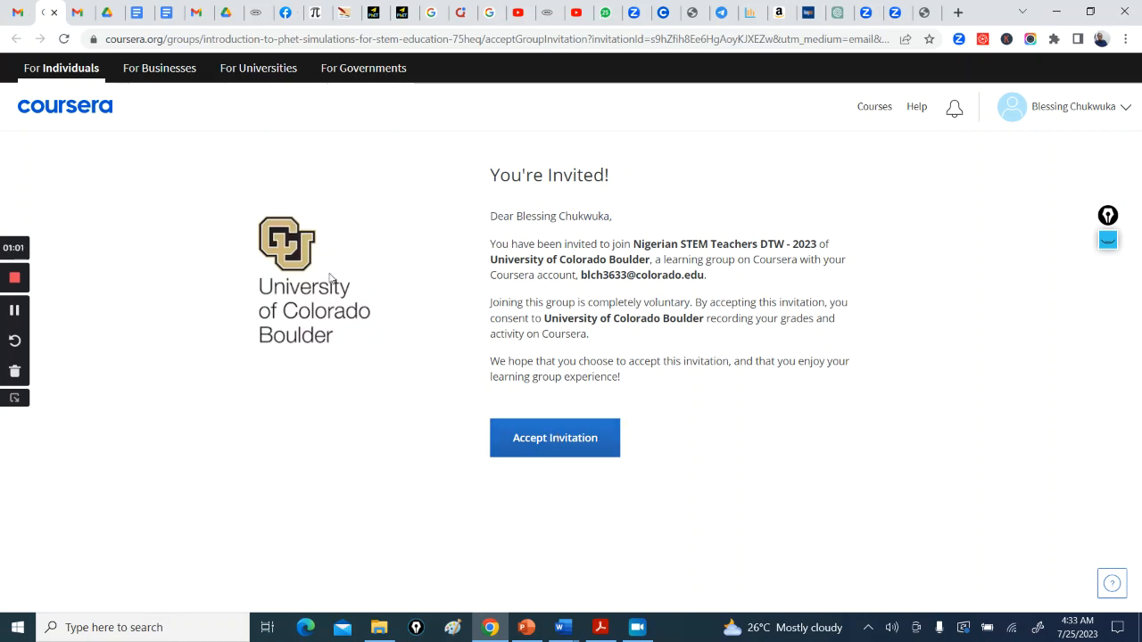
{"action": "mouse_move", "coordinate": [554, 437]}
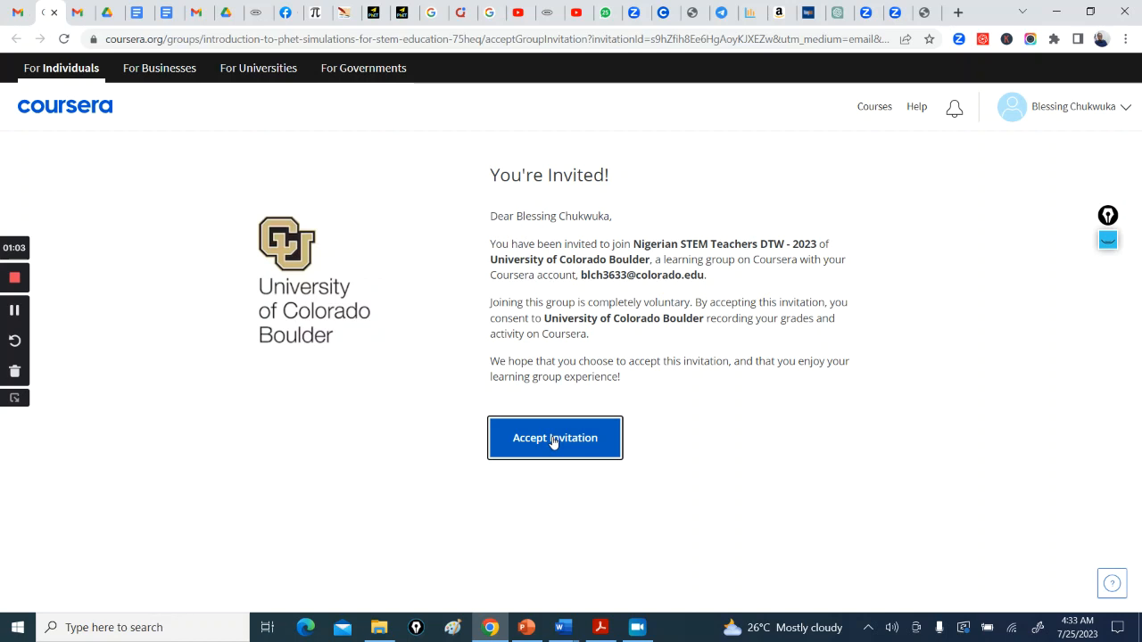
{"action": "left_click", "coordinate": [553, 438]}
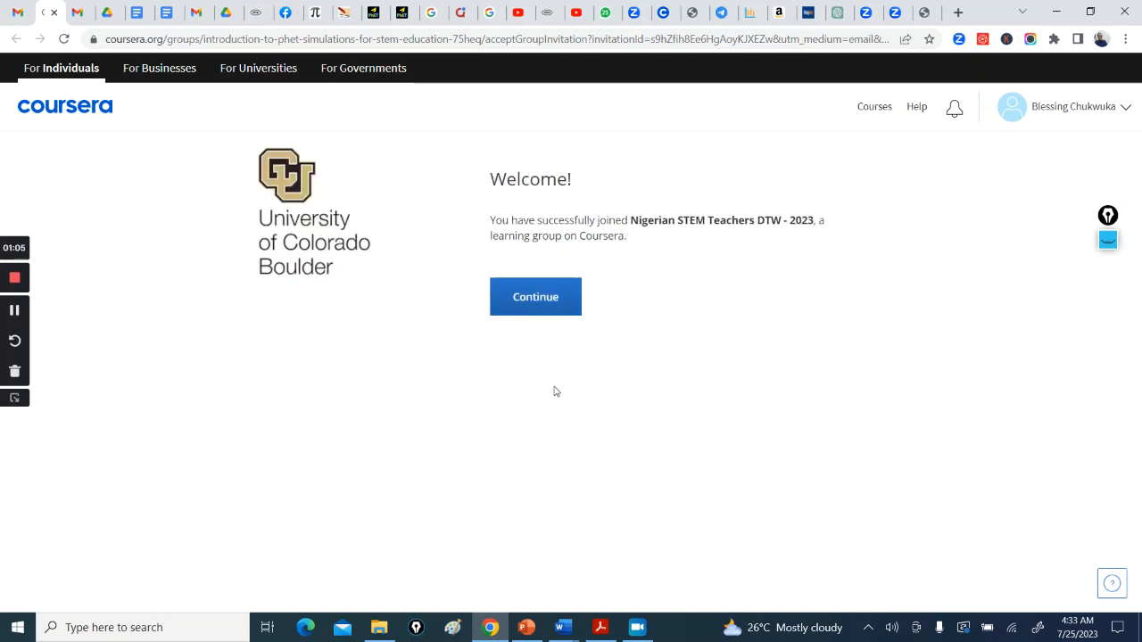
{"action": "left_click", "coordinate": [535, 296]}
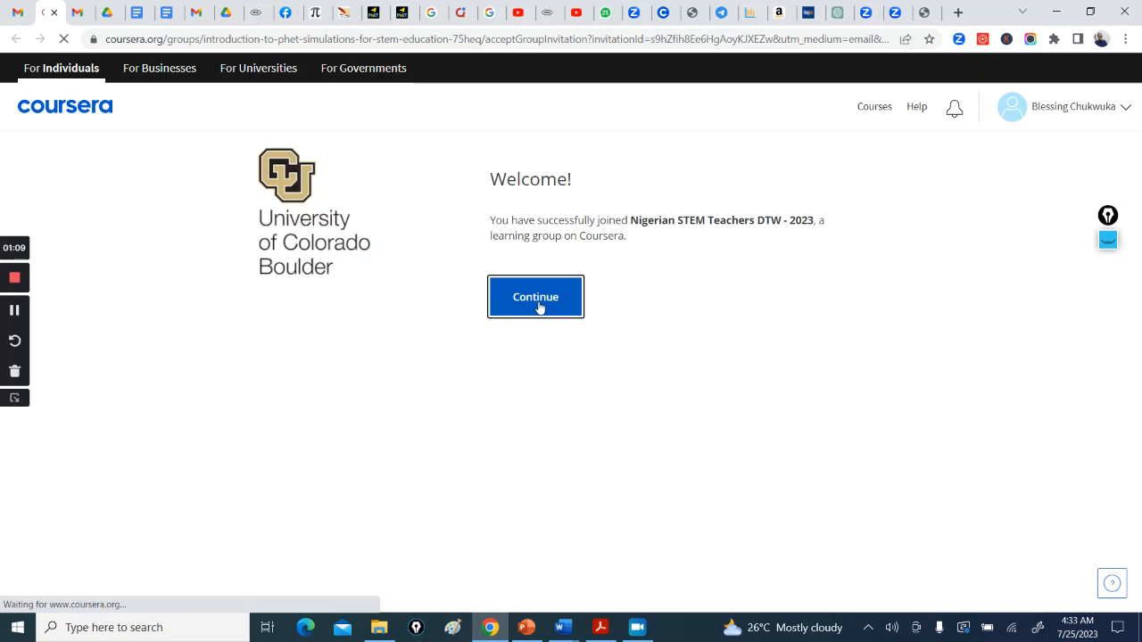
Go to the Introduction to PhET Simulations course page and dismiss the 'Track your learning' tip
{"action": "left_click", "coordinate": [536, 296]}
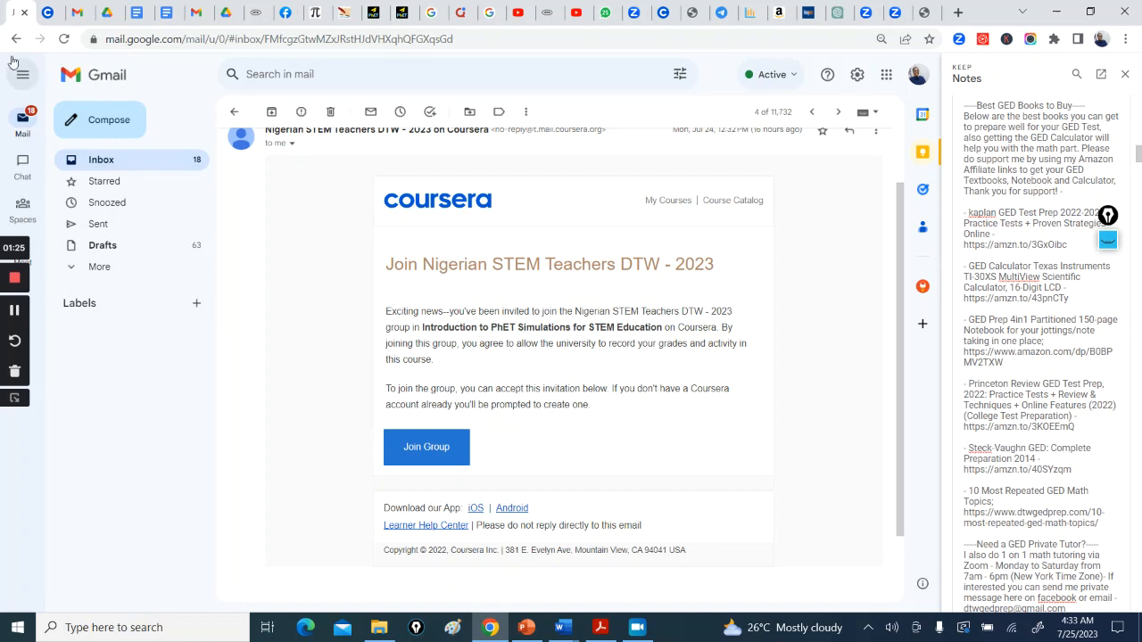
{"action": "left_click", "coordinate": [426, 447]}
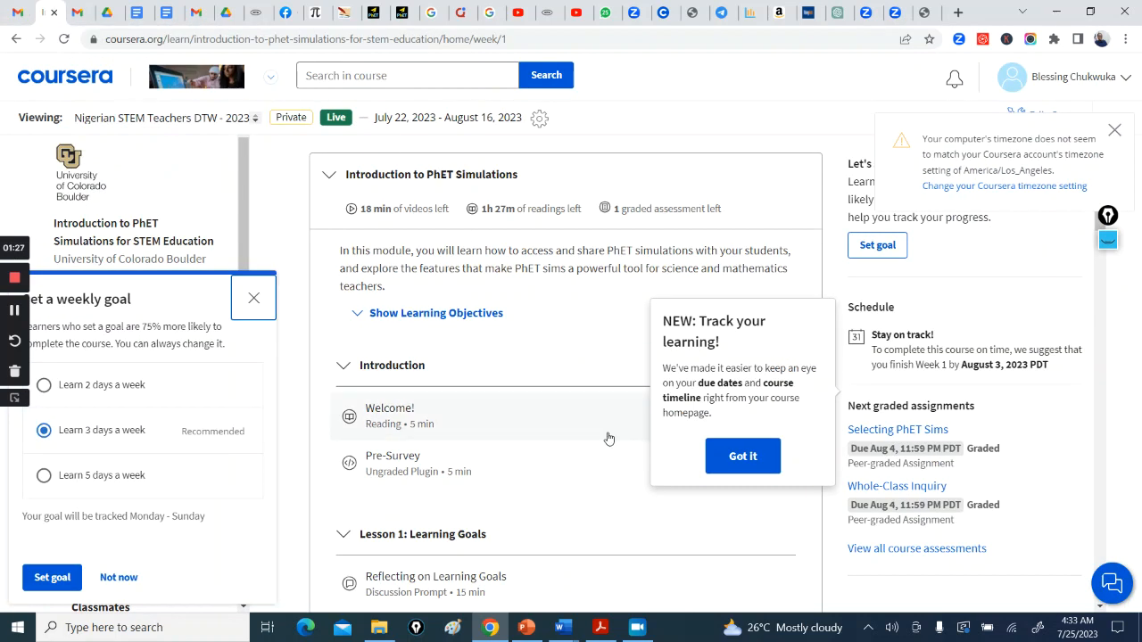
{"action": "mouse_move", "coordinate": [754, 310]}
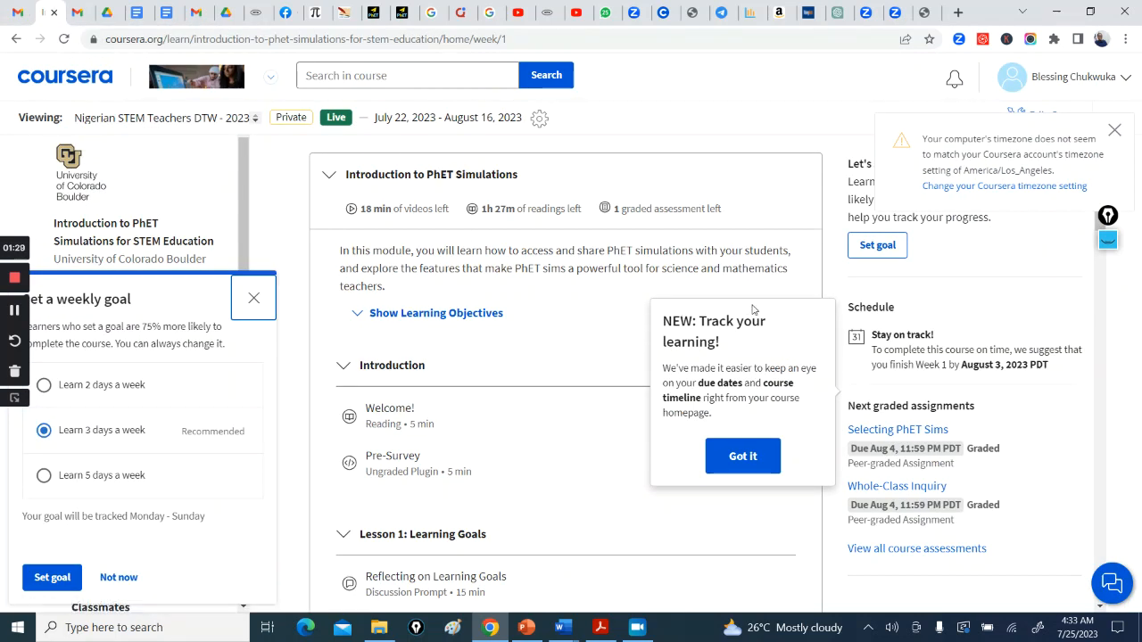
{"action": "mouse_move", "coordinate": [742, 456]}
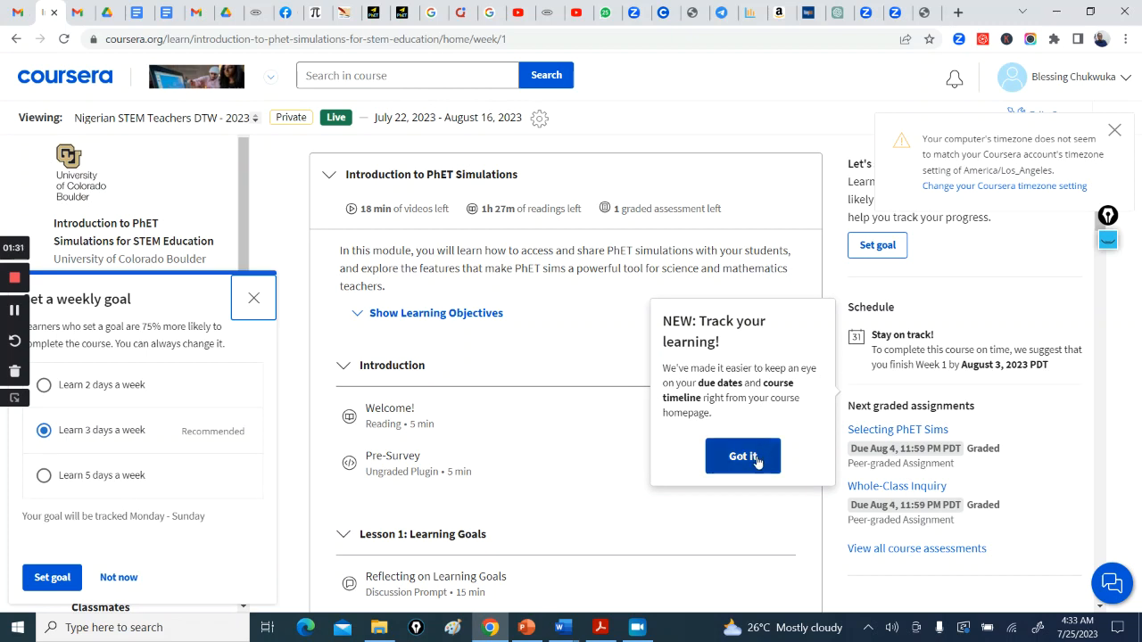
{"action": "left_click", "coordinate": [742, 456]}
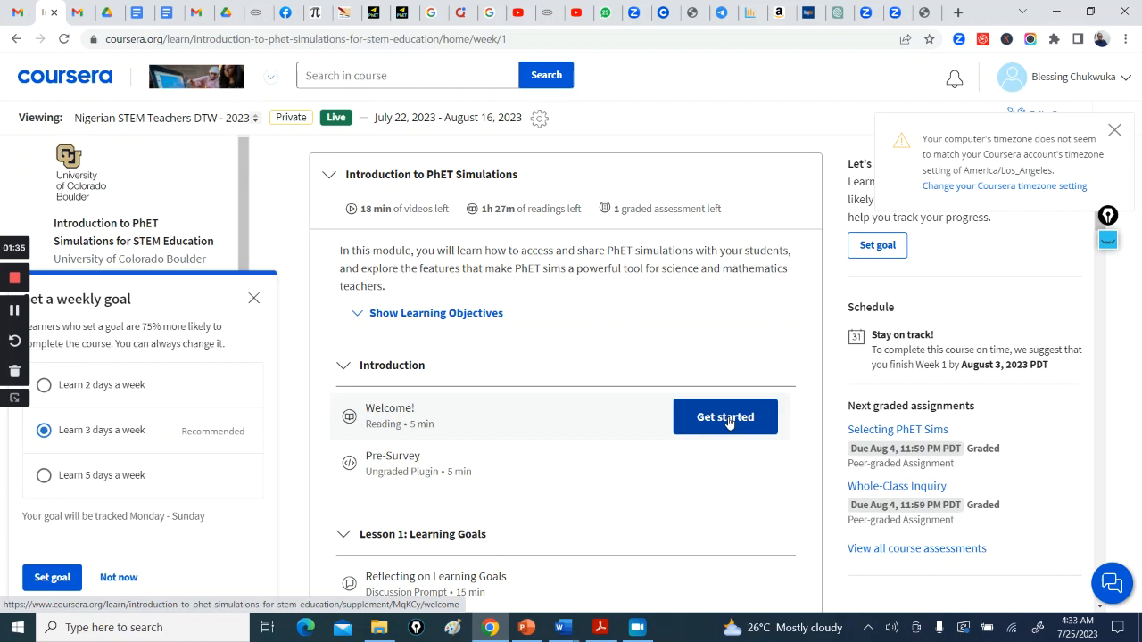
Scroll the Week 1 outline past Sharing Sims to the Selecting PhET Sims peer-review assignment
{"action": "scroll", "scroll_direction": "down", "scroll_amount": 3}
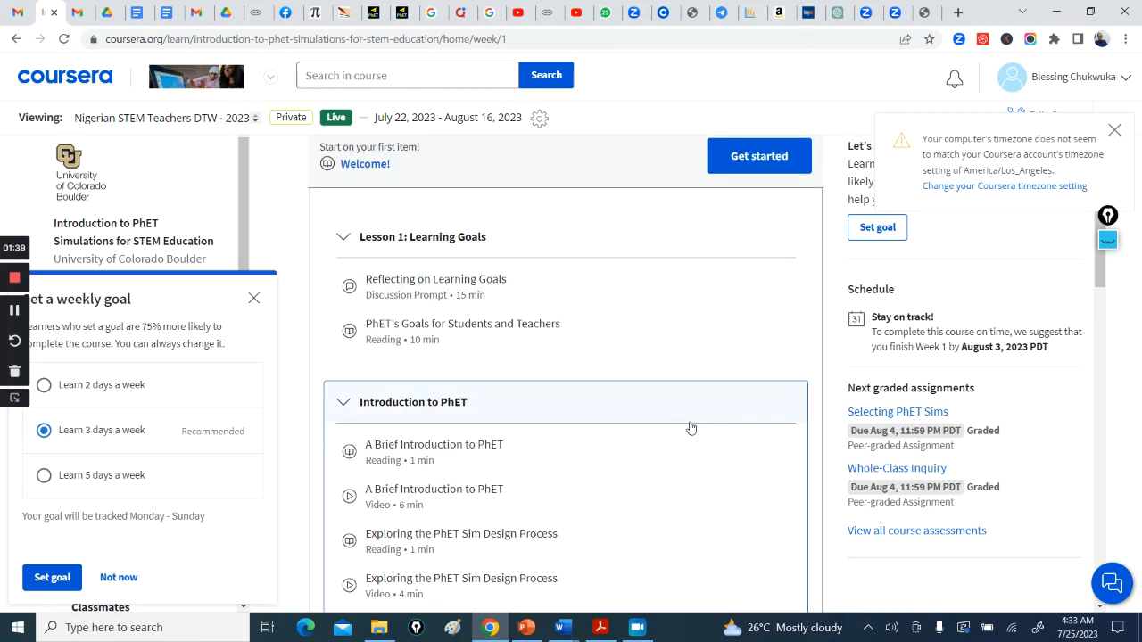
{"action": "scroll", "scroll_direction": "down", "scroll_amount": 3}
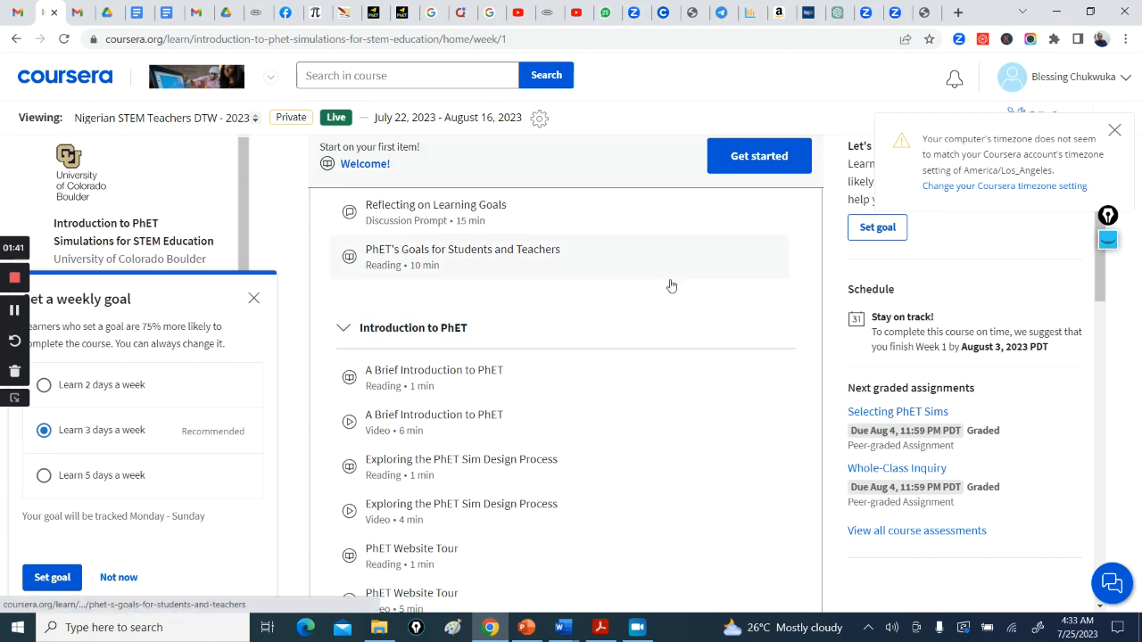
{"action": "mouse_move", "coordinate": [507, 378]}
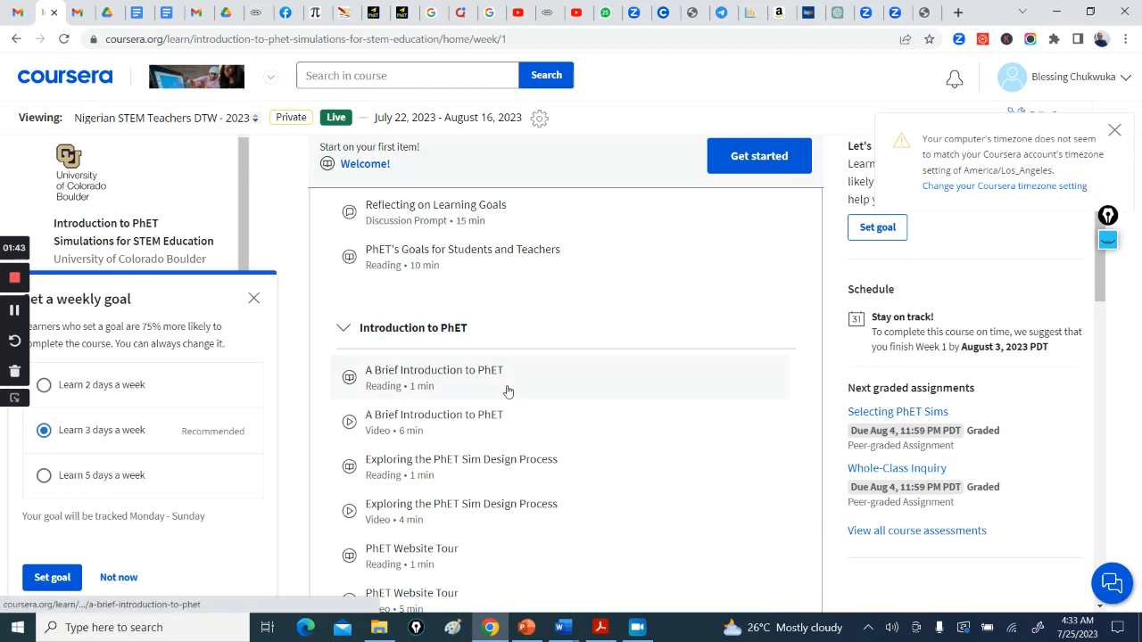
{"action": "scroll", "scroll_direction": "down", "scroll_amount": 3}
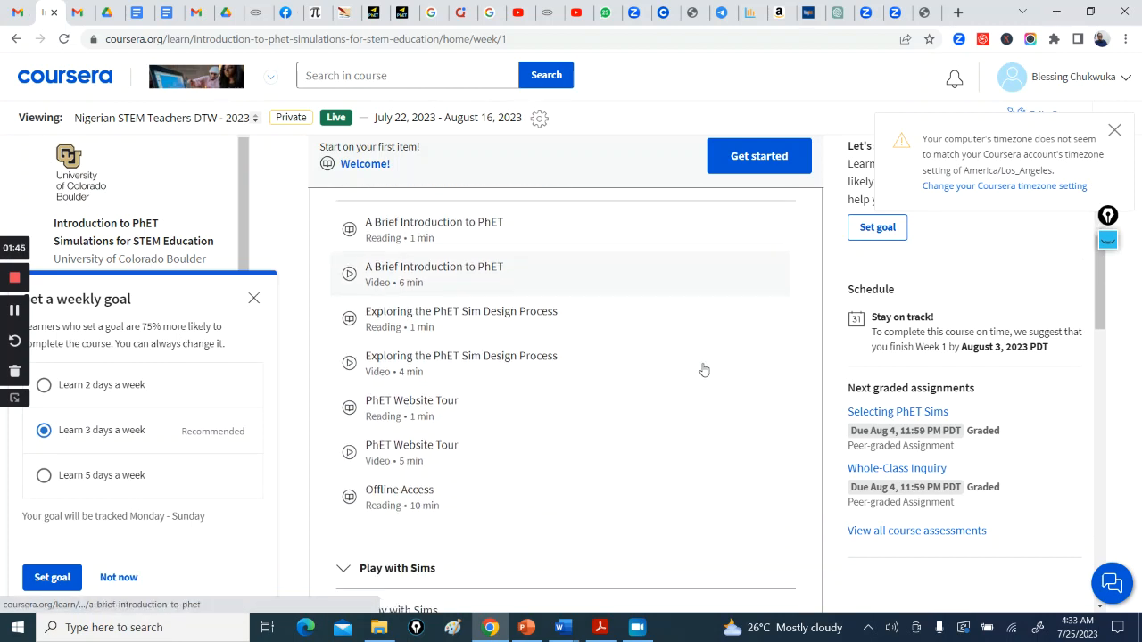
{"action": "scroll", "scroll_direction": "down", "scroll_amount": 3}
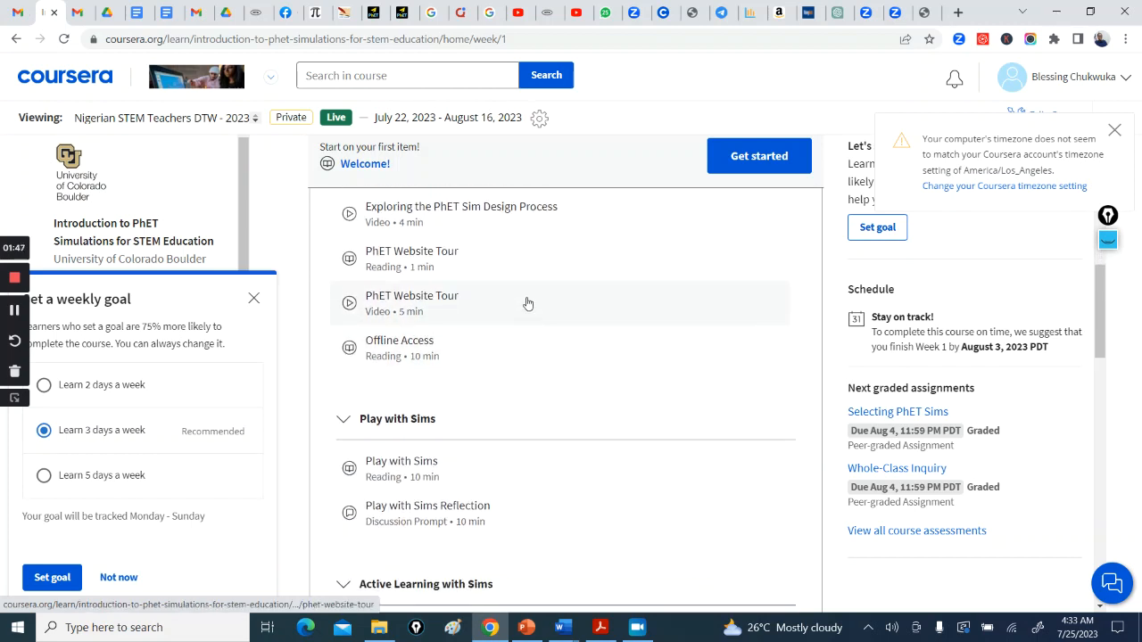
{"action": "scroll", "scroll_direction": "down", "scroll_amount": 3}
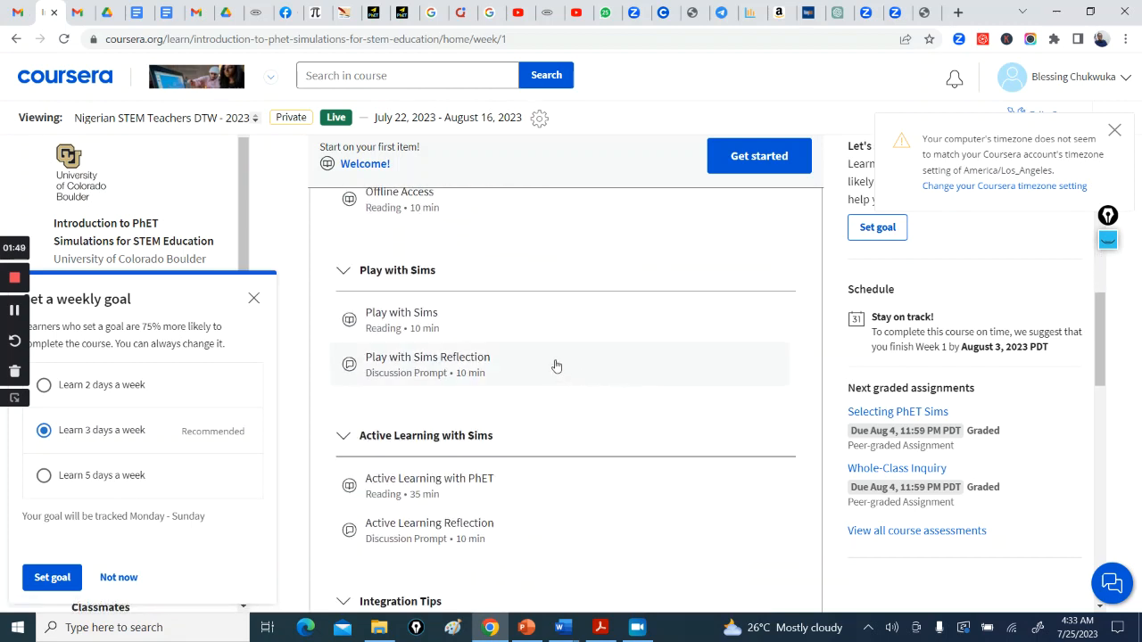
{"action": "mouse_move", "coordinate": [596, 321]}
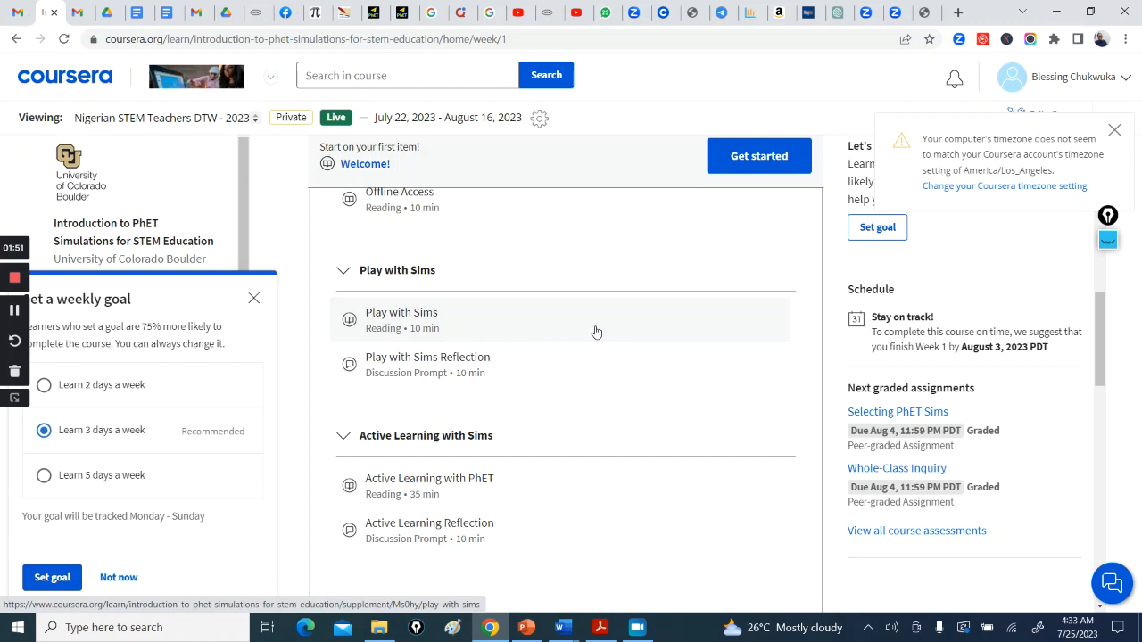
{"action": "scroll", "scroll_direction": "down", "scroll_amount": 3}
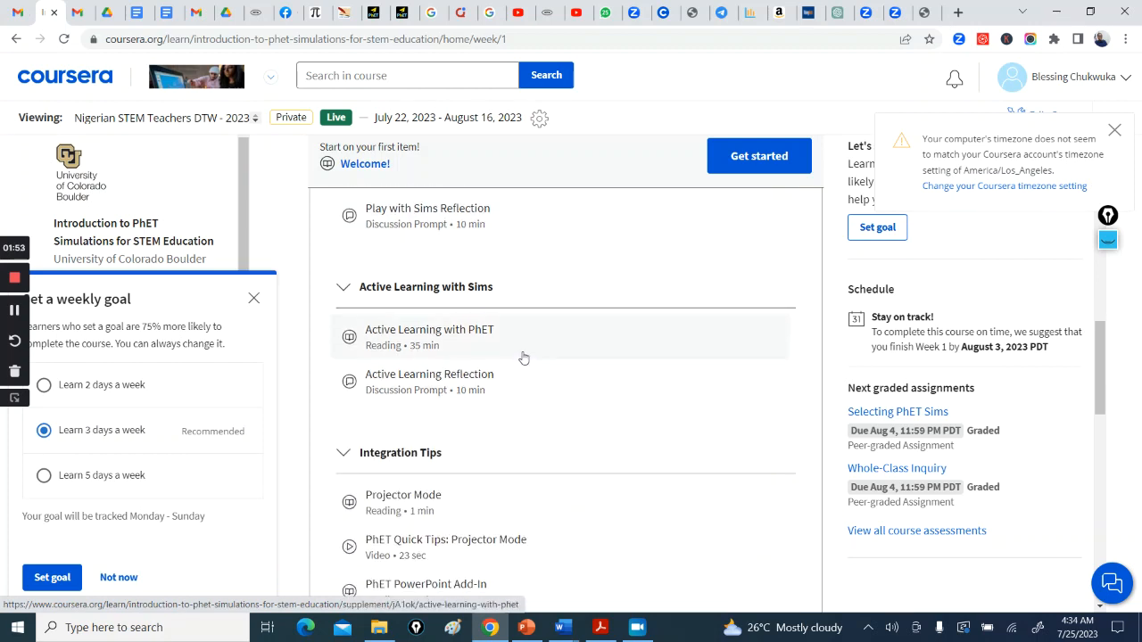
{"action": "mouse_move", "coordinate": [434, 311]}
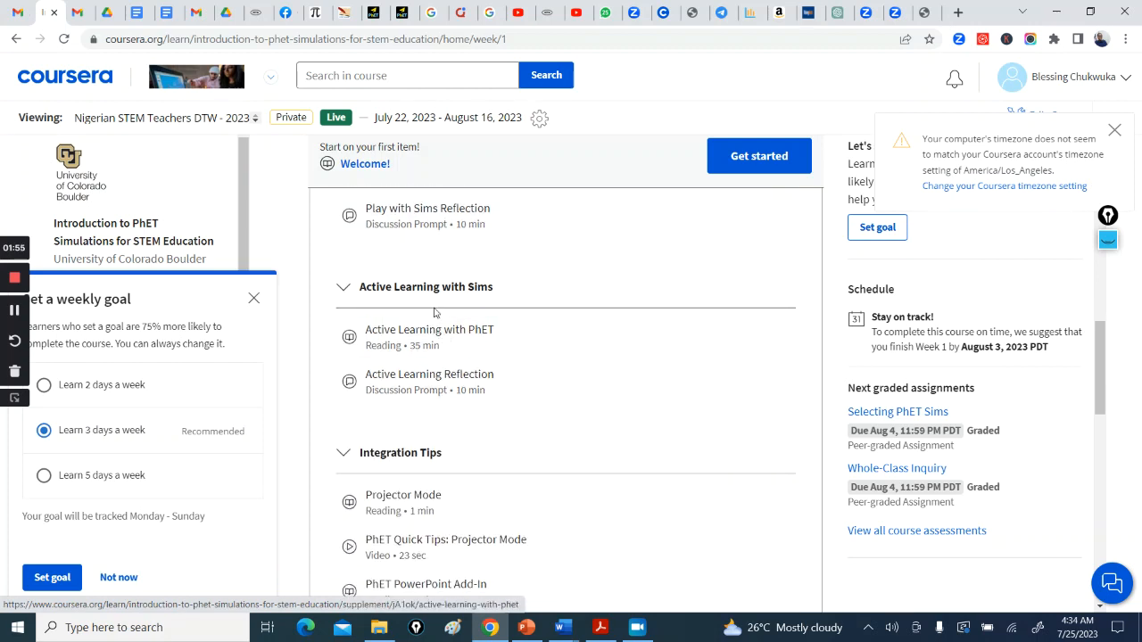
{"action": "scroll", "scroll_direction": "down", "scroll_amount": 3}
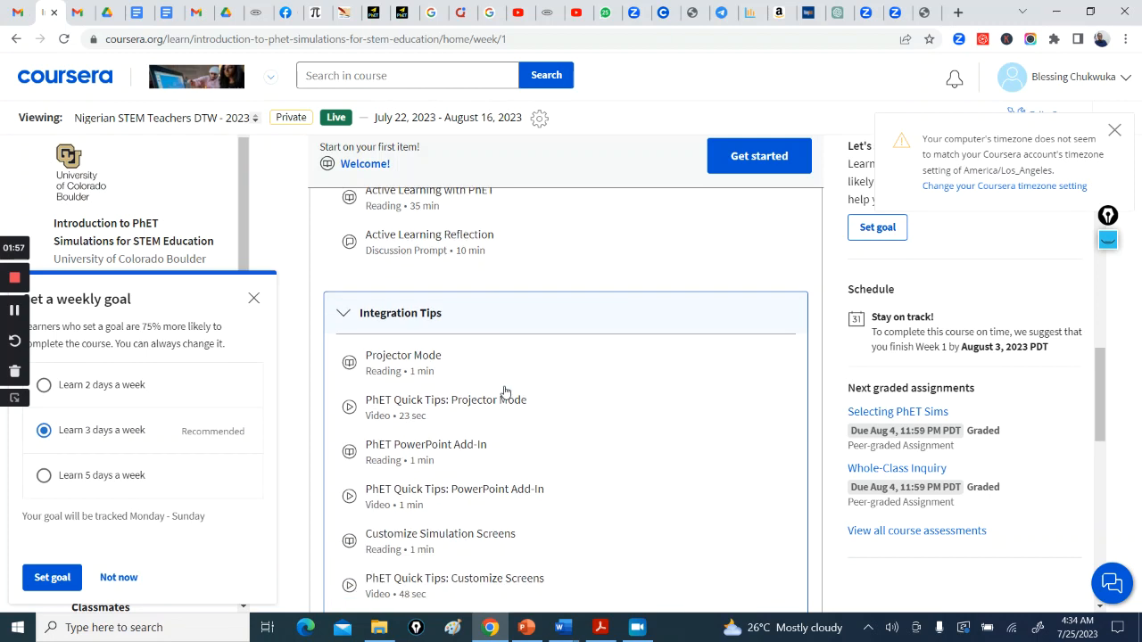
{"action": "scroll", "scroll_direction": "down", "scroll_amount": 3}
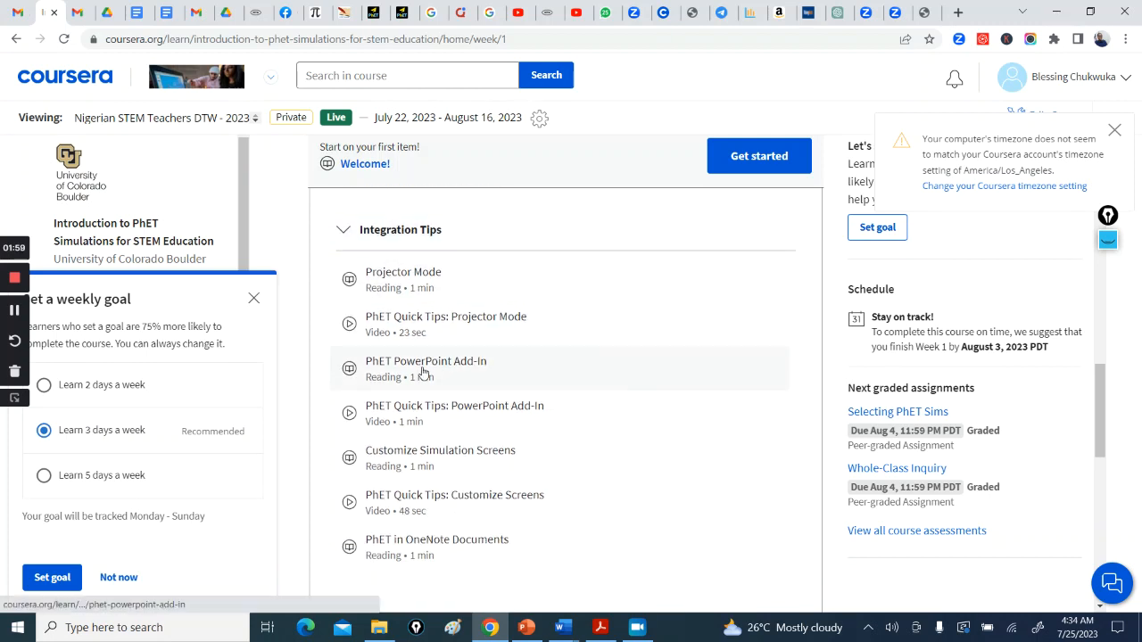
{"action": "mouse_move", "coordinate": [604, 380]}
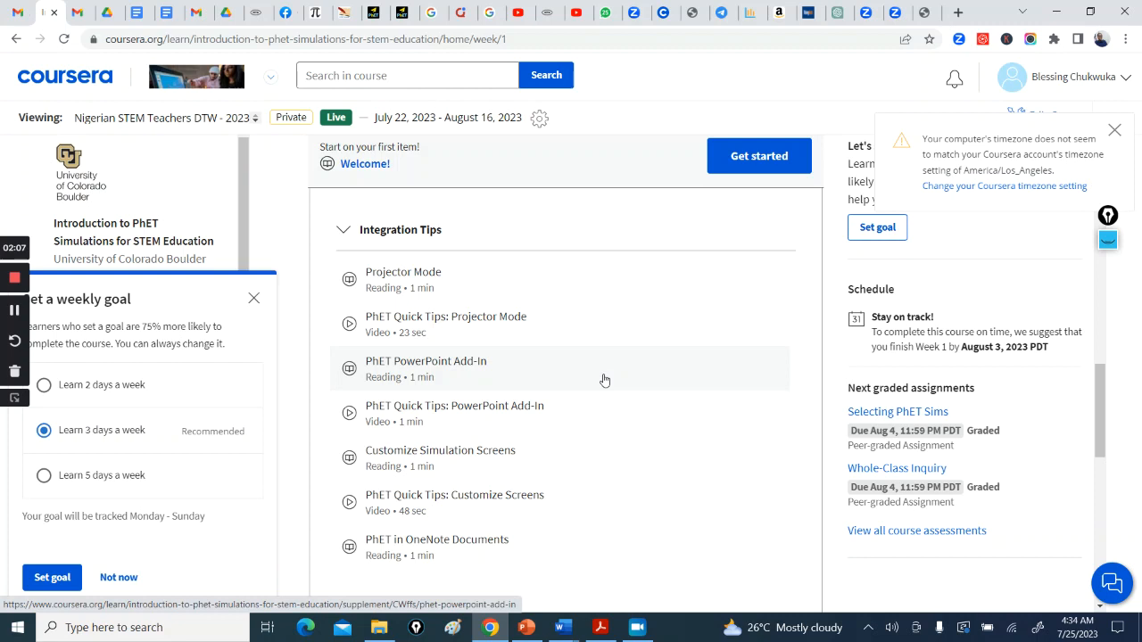
{"action": "mouse_move", "coordinate": [623, 412]}
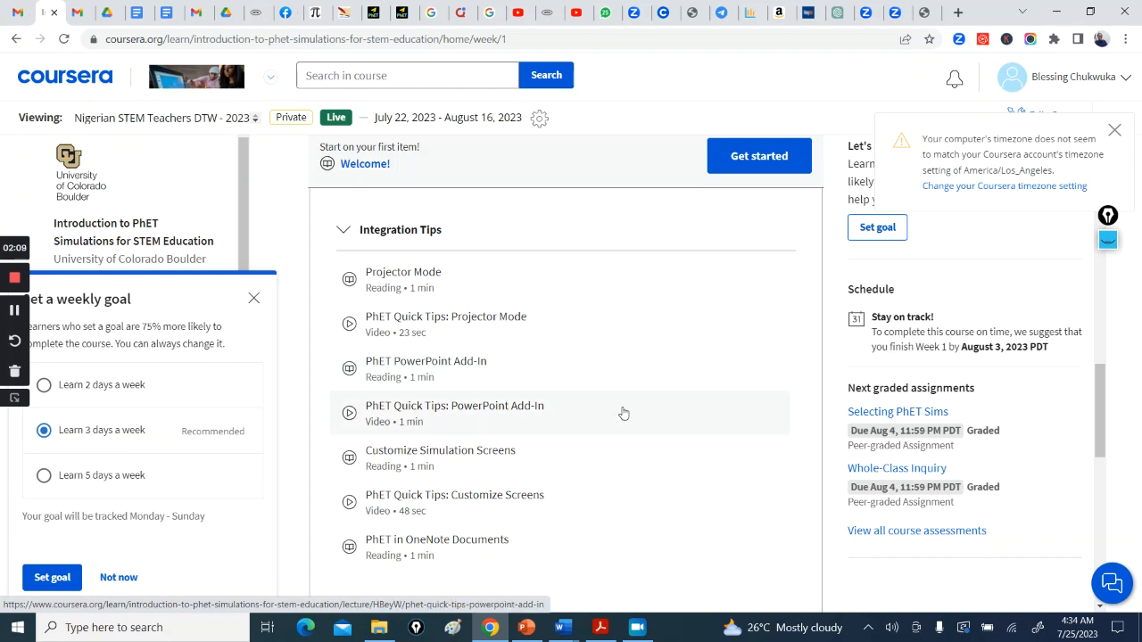
{"action": "scroll", "scroll_direction": "down", "scroll_amount": 3}
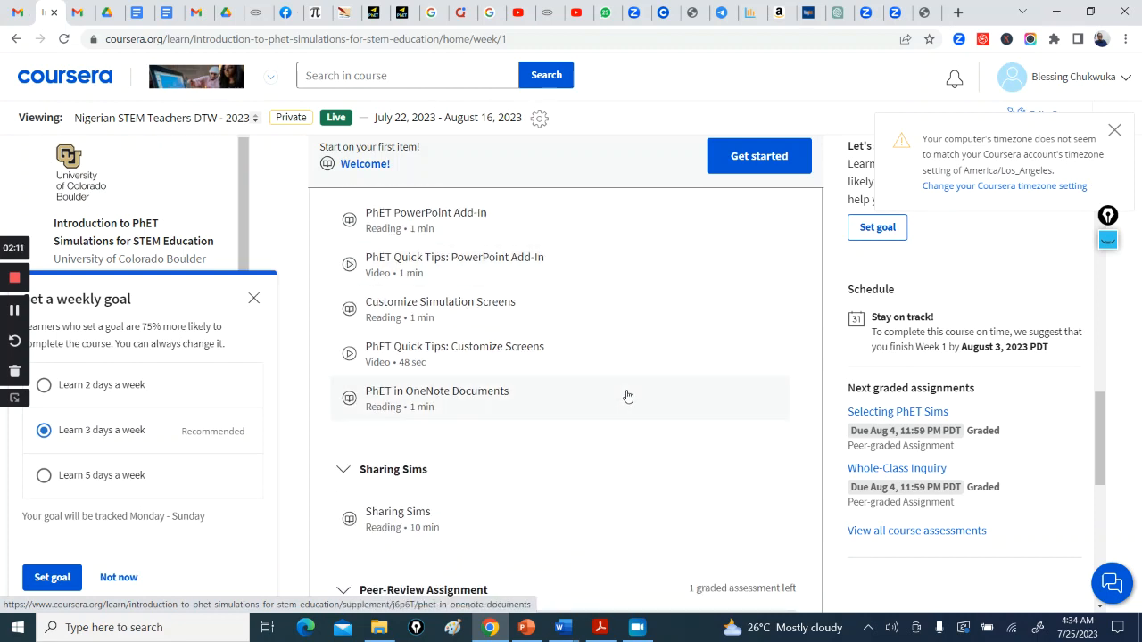
{"action": "scroll", "scroll_direction": "down", "scroll_amount": 3}
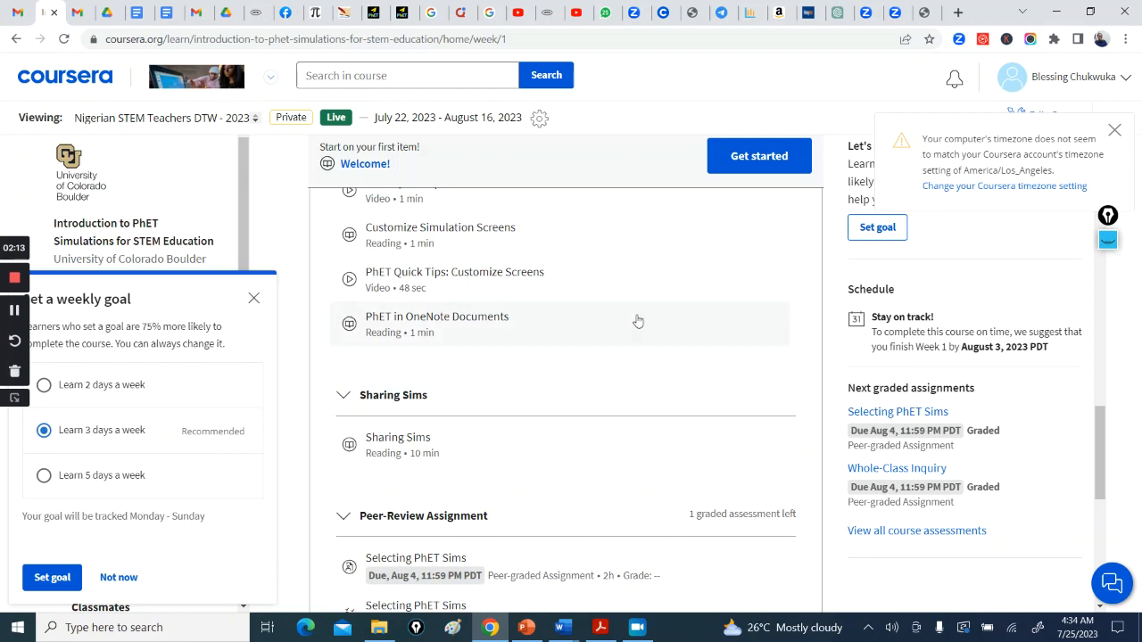
{"action": "scroll", "scroll_direction": "down", "scroll_amount": 3}
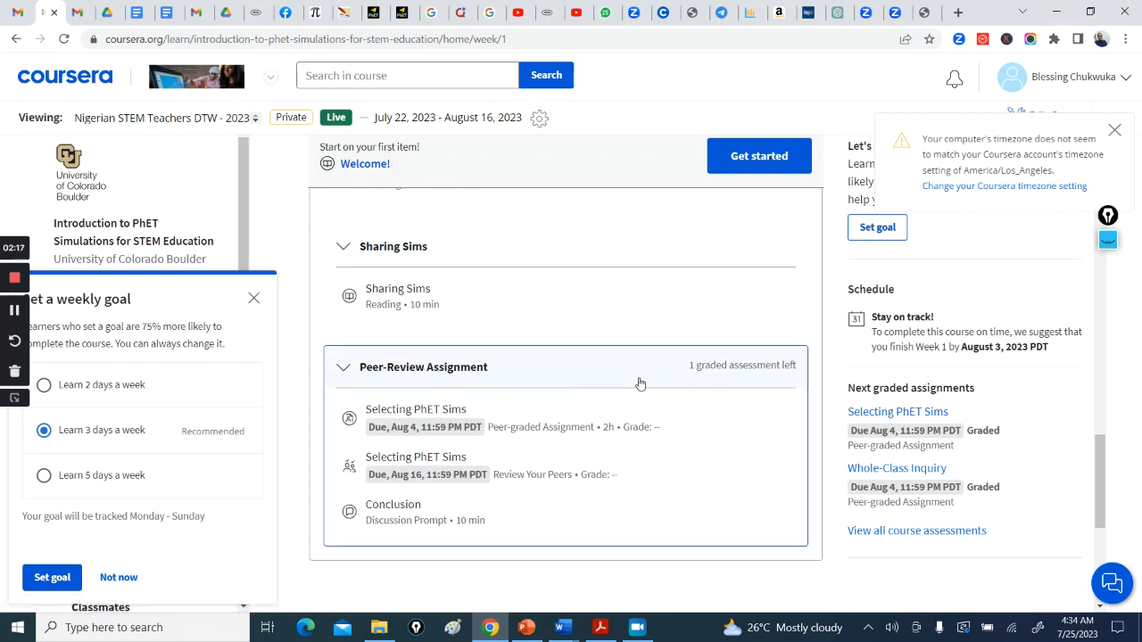
{"action": "mouse_move", "coordinate": [675, 404]}
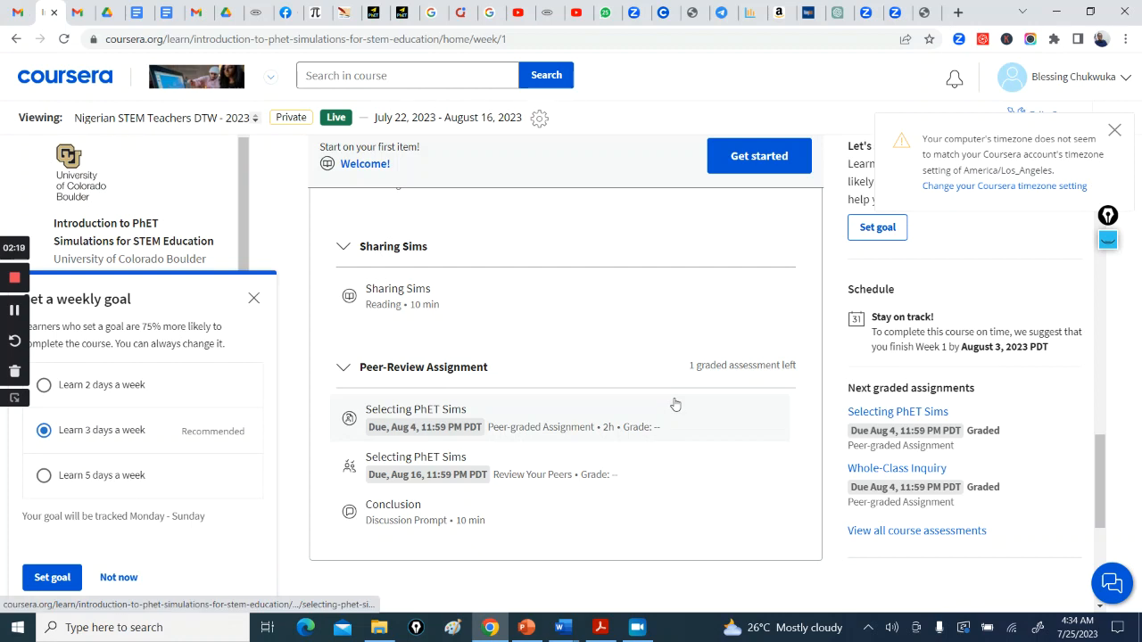
{"action": "mouse_move", "coordinate": [542, 422]}
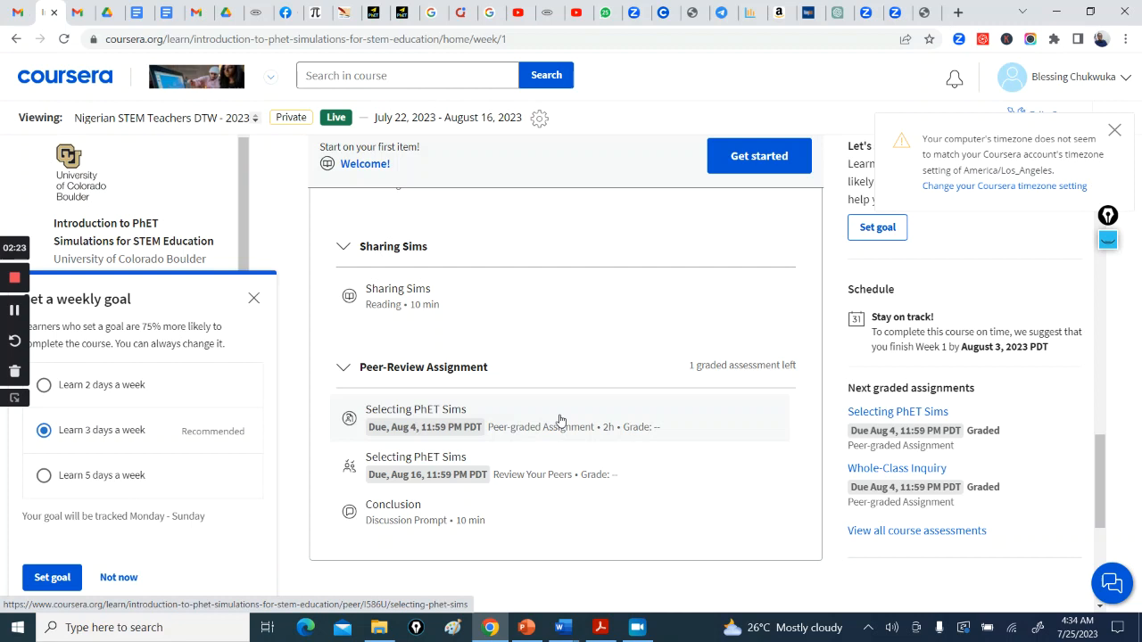
Open Selecting PhET Sims, continue past the honor code notice, and read the instructions
{"action": "left_click", "coordinate": [415, 408]}
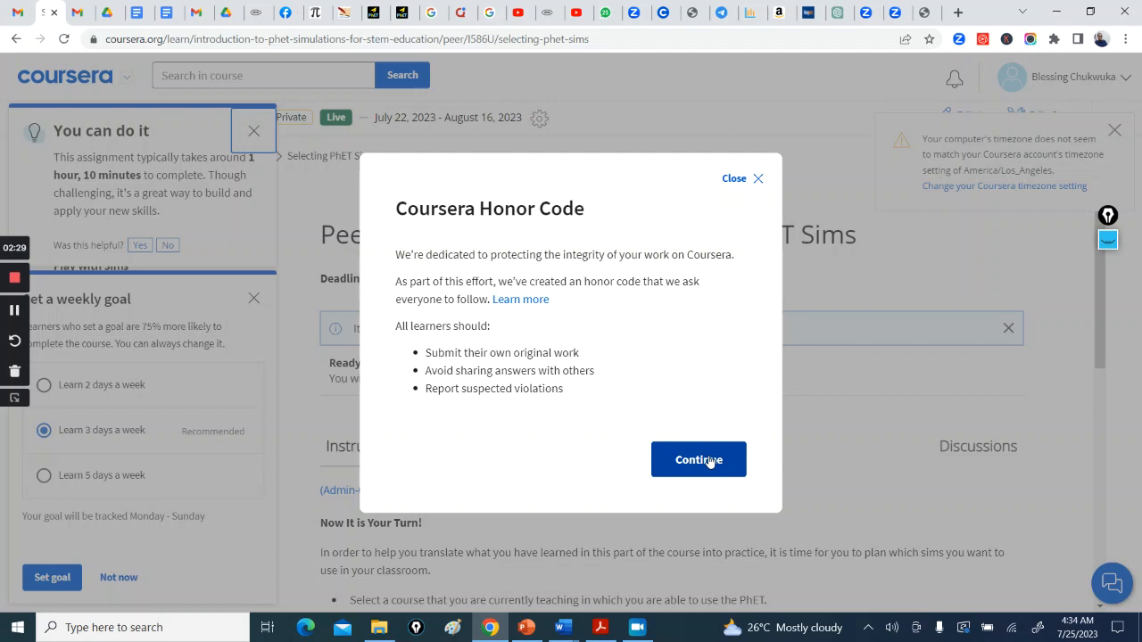
{"action": "left_click", "coordinate": [699, 459]}
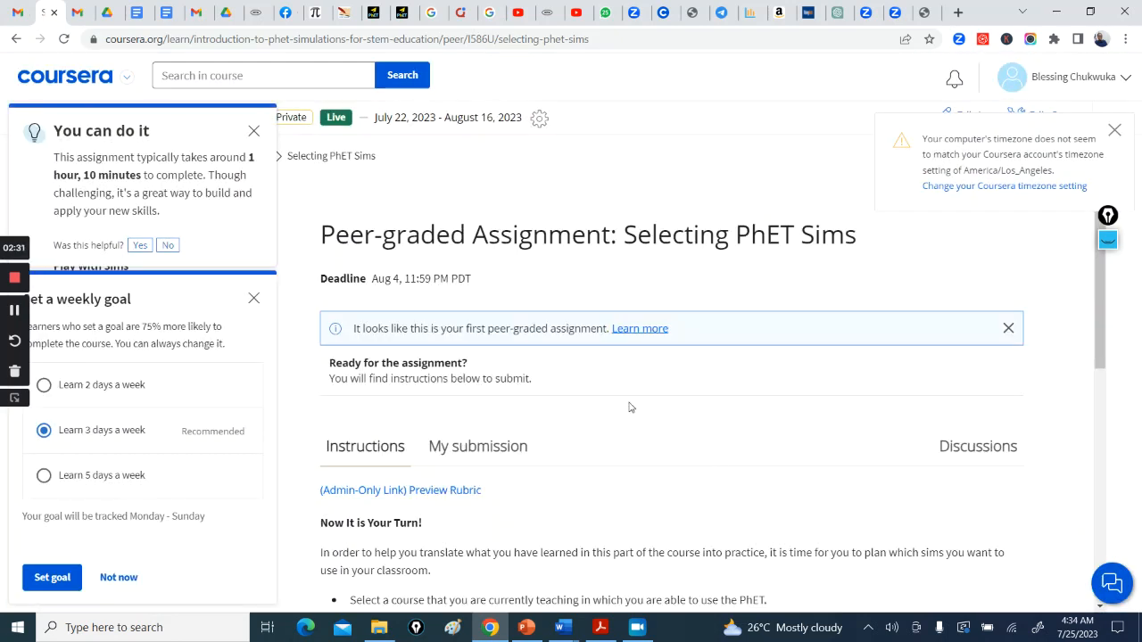
{"action": "scroll", "scroll_direction": "down", "scroll_amount": 3}
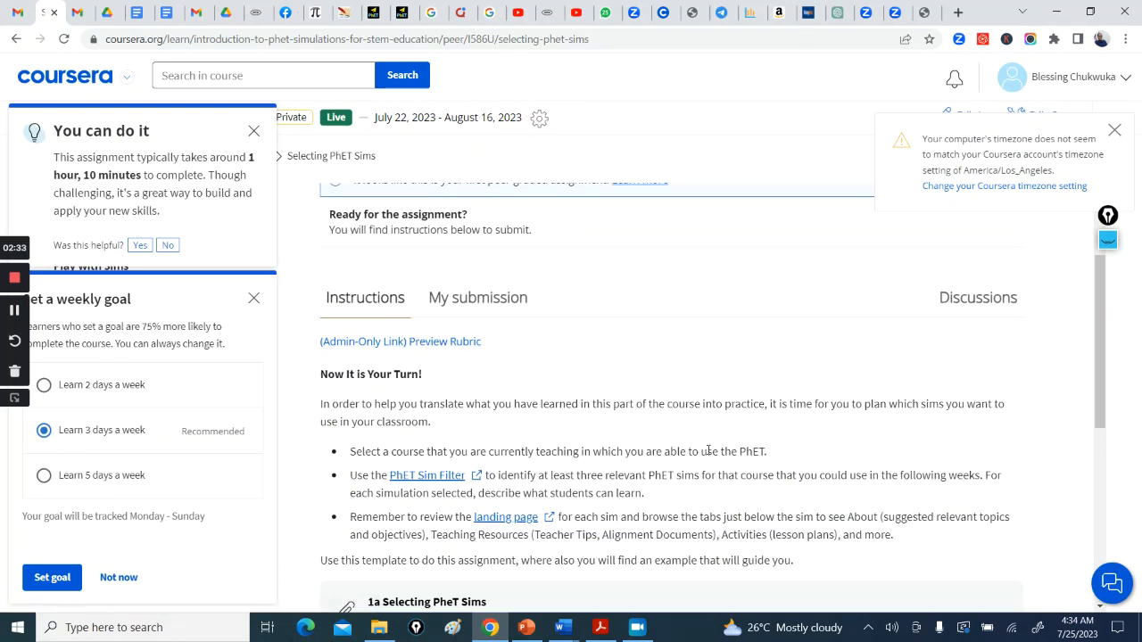
{"action": "scroll", "scroll_direction": "down", "scroll_amount": 3}
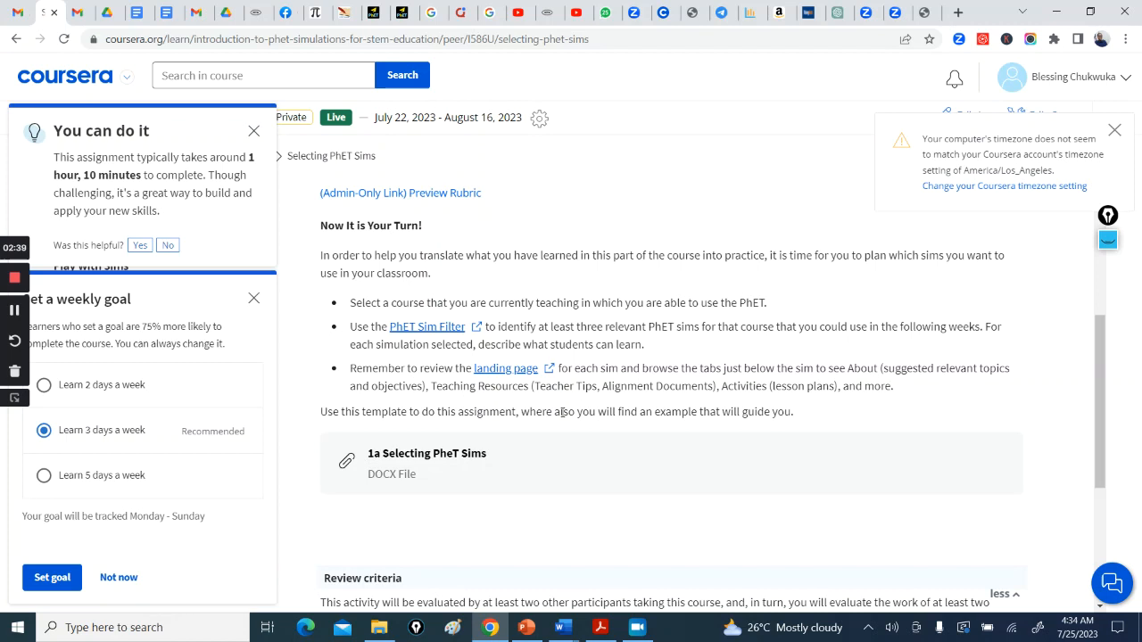
{"action": "scroll", "scroll_direction": "down", "scroll_amount": 3}
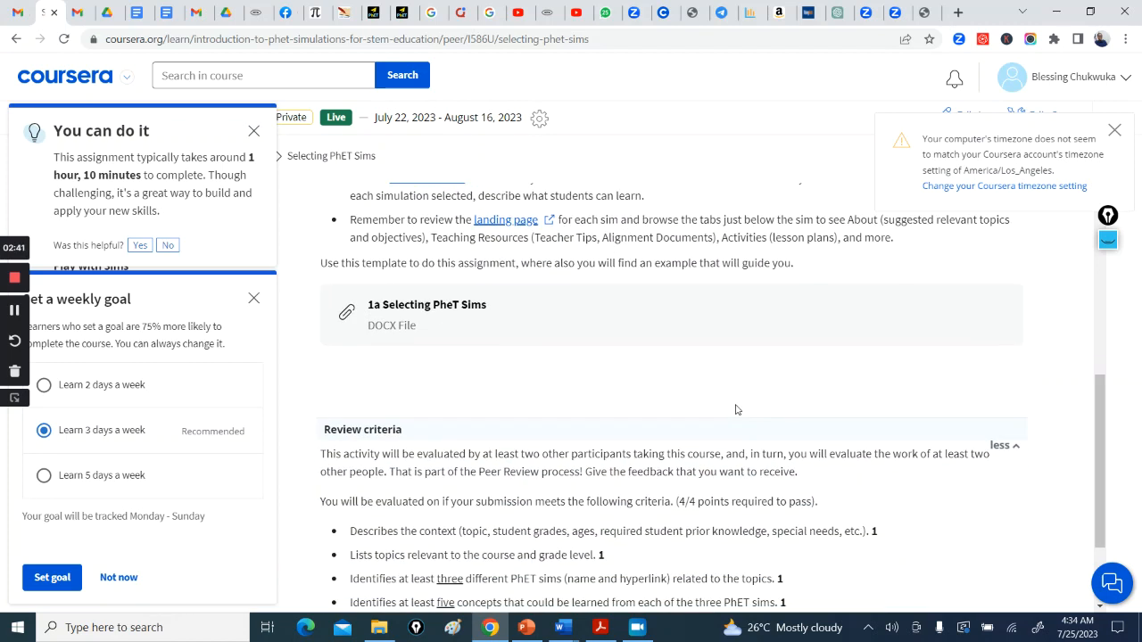
{"action": "left_click", "coordinate": [427, 304]}
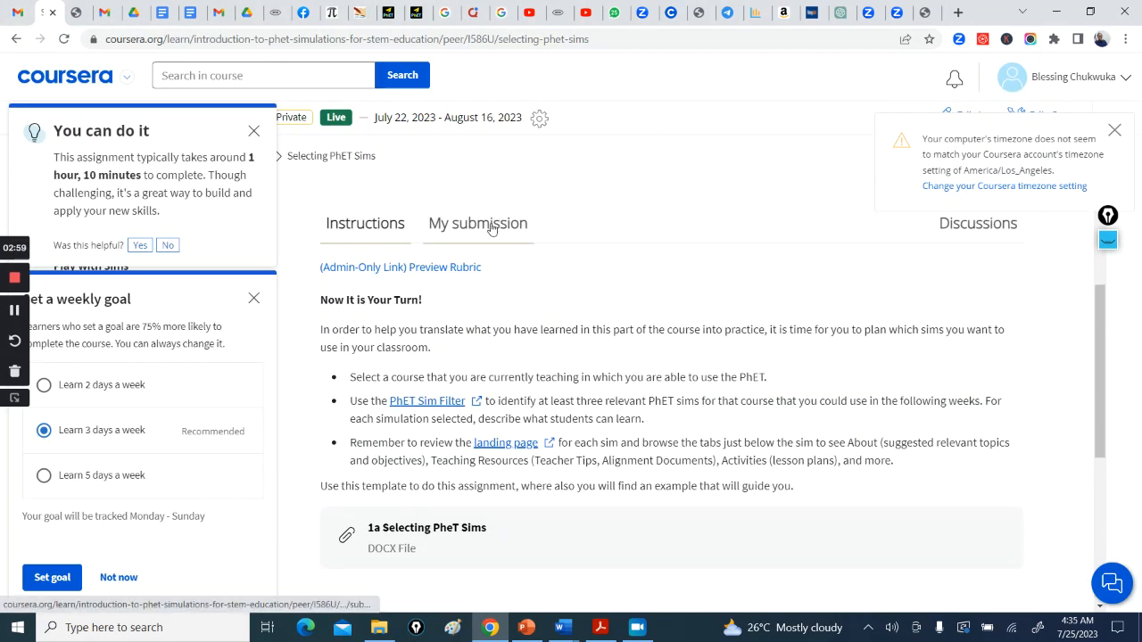
Sign the submission honor code with initials 'bt' and accept it
{"action": "left_click", "coordinate": [478, 223]}
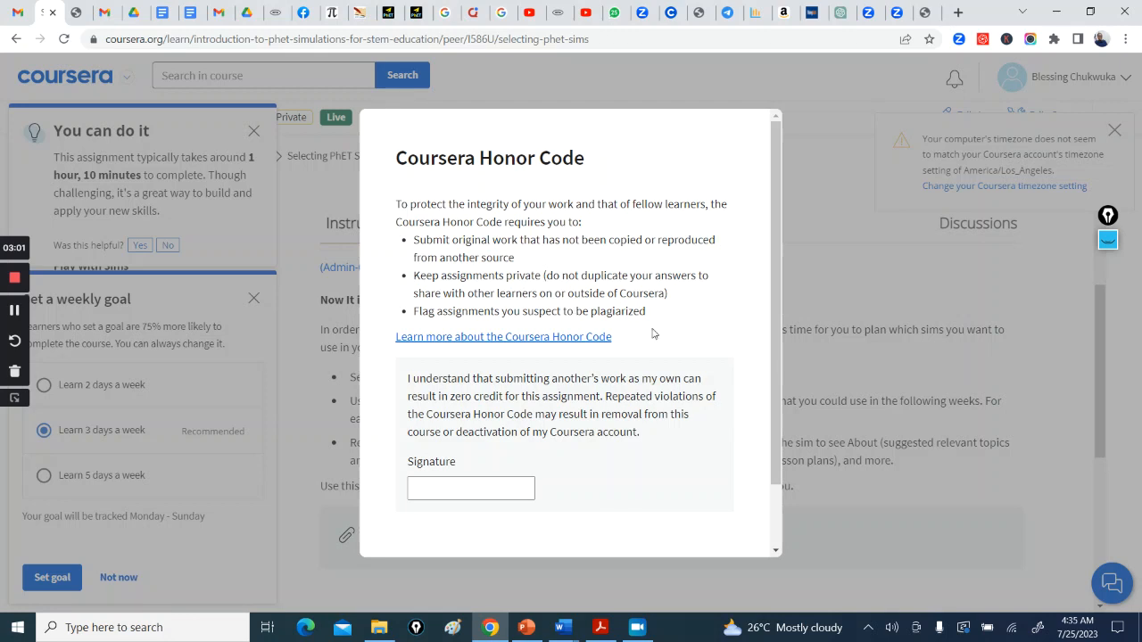
{"action": "scroll", "scroll_direction": "down", "scroll_amount": 3}
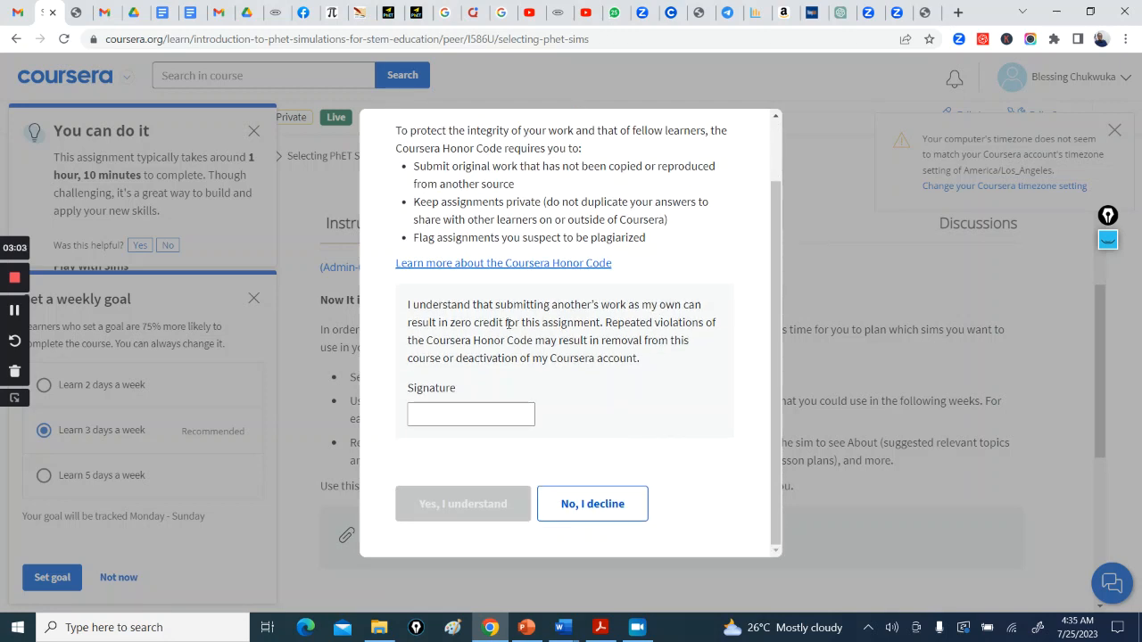
{"action": "scroll", "scroll_direction": "up", "scroll_amount": 3}
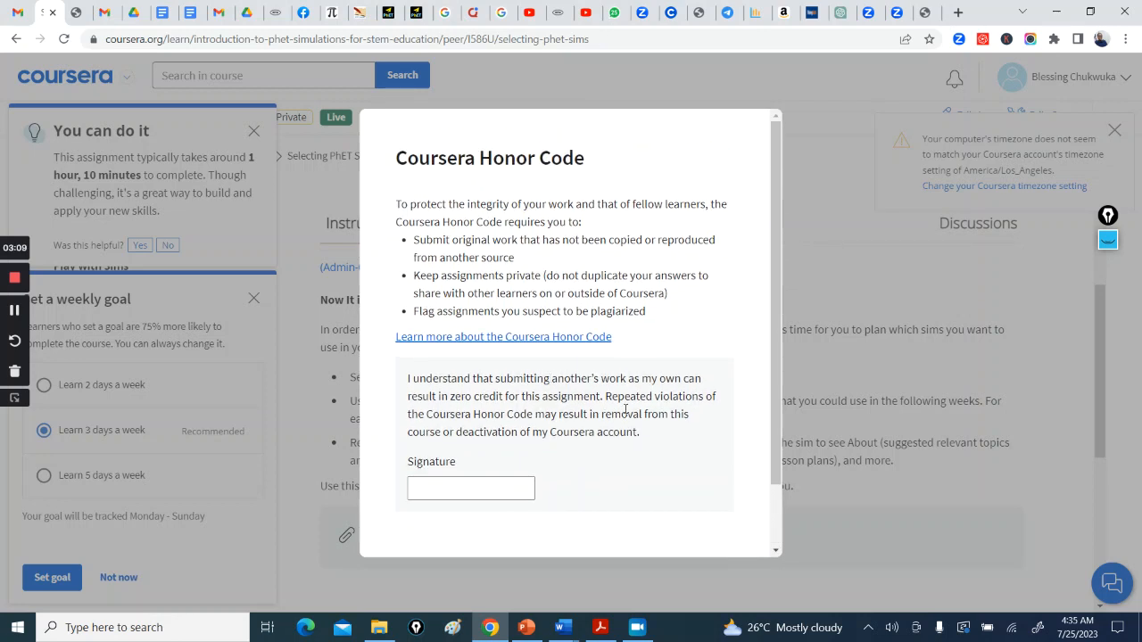
{"action": "scroll", "scroll_direction": "down", "scroll_amount": 3}
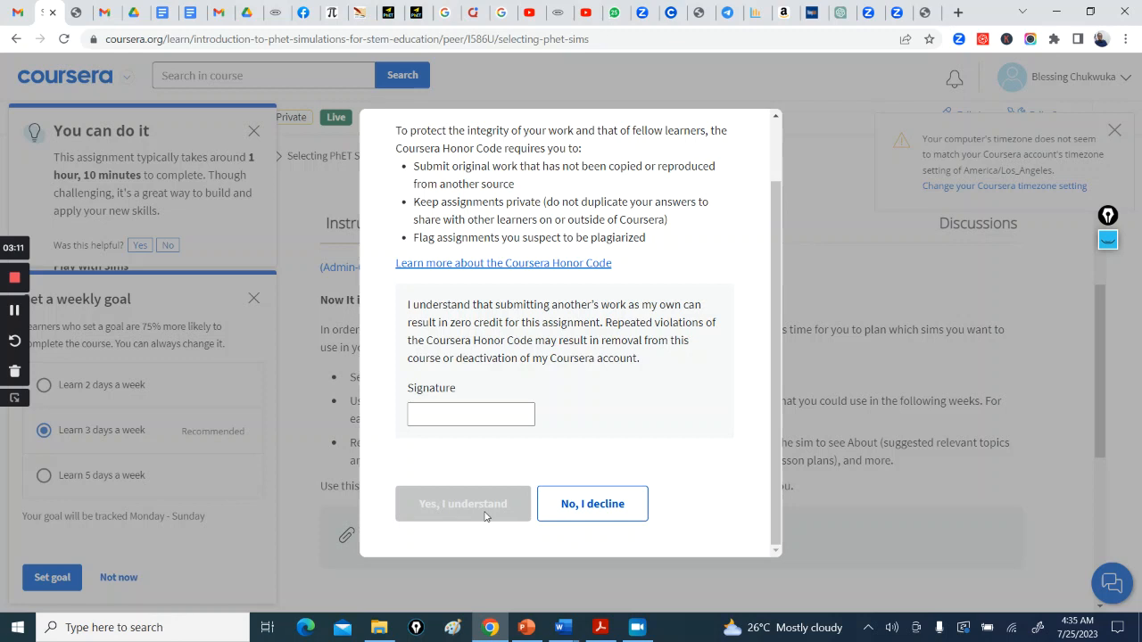
{"action": "left_click", "coordinate": [470, 414]}
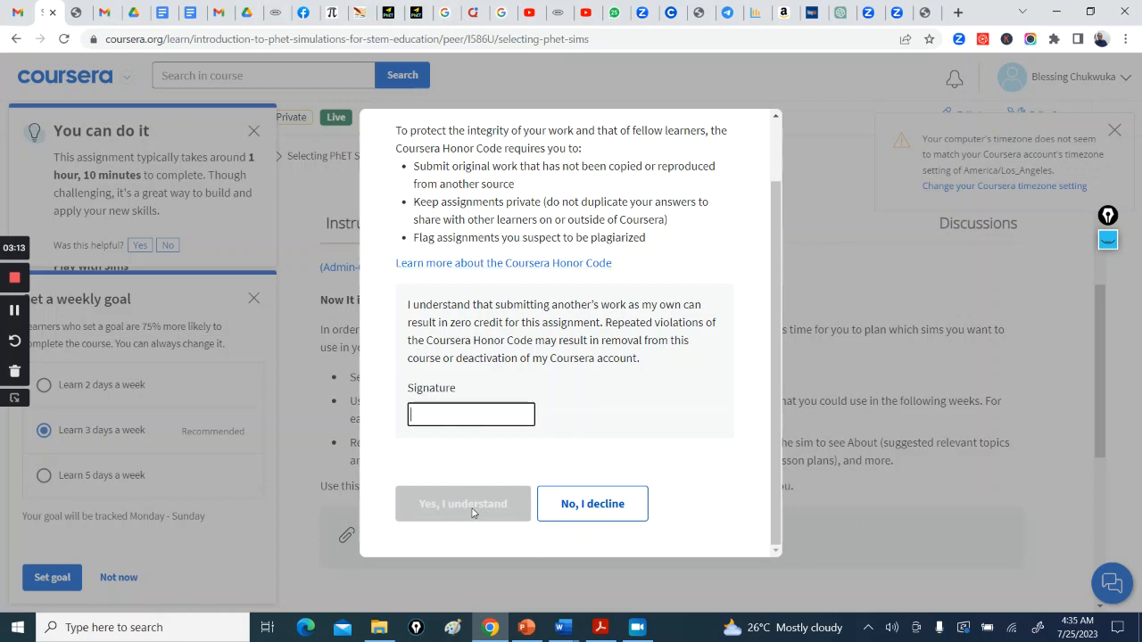
{"action": "type", "text": "bt"}
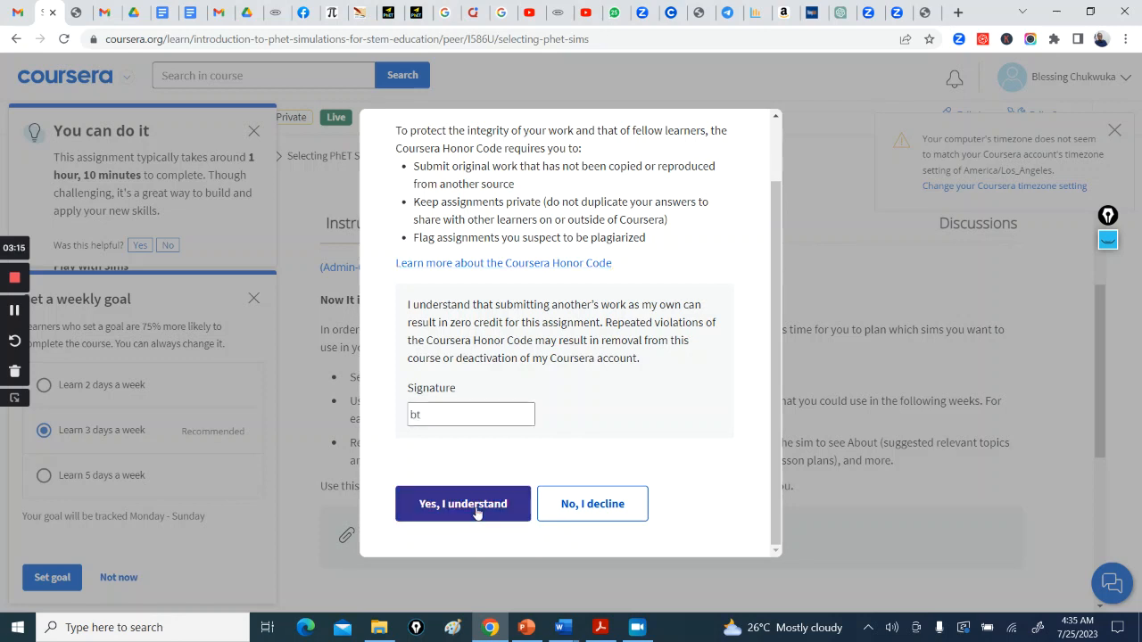
{"action": "left_click", "coordinate": [462, 503]}
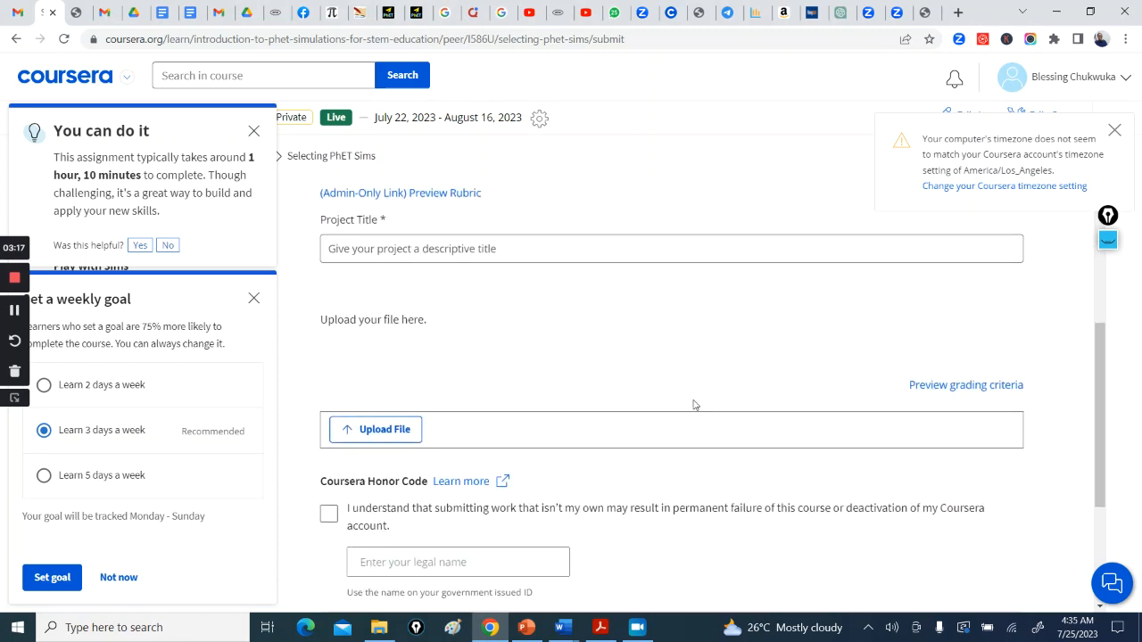
{"action": "scroll", "scroll_direction": "up", "scroll_amount": 3}
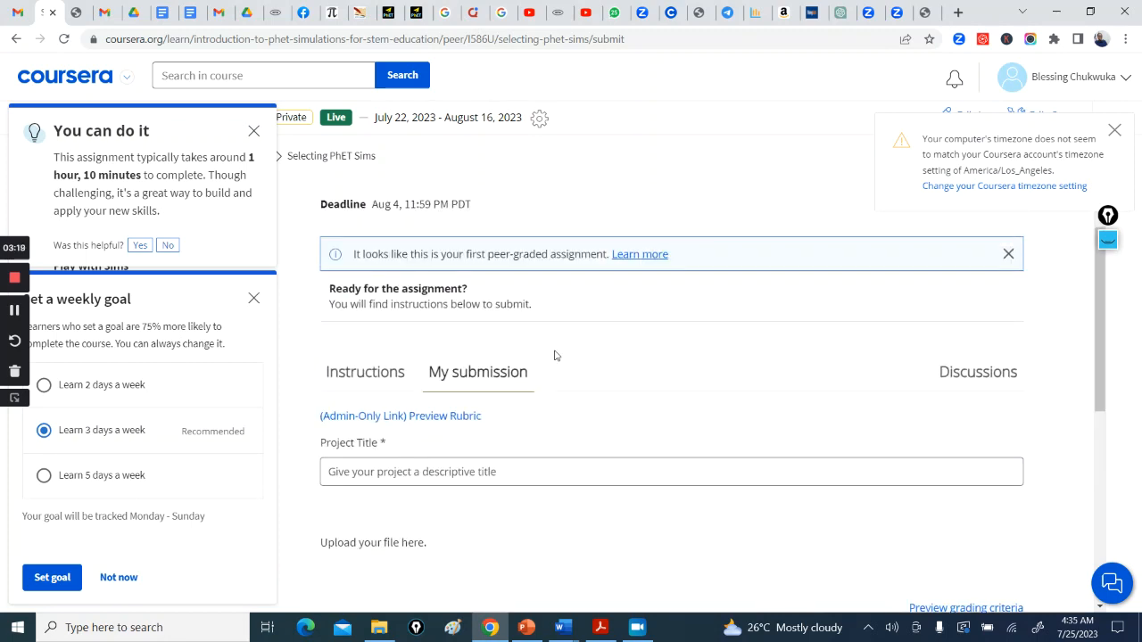
{"action": "mouse_move", "coordinate": [737, 441]}
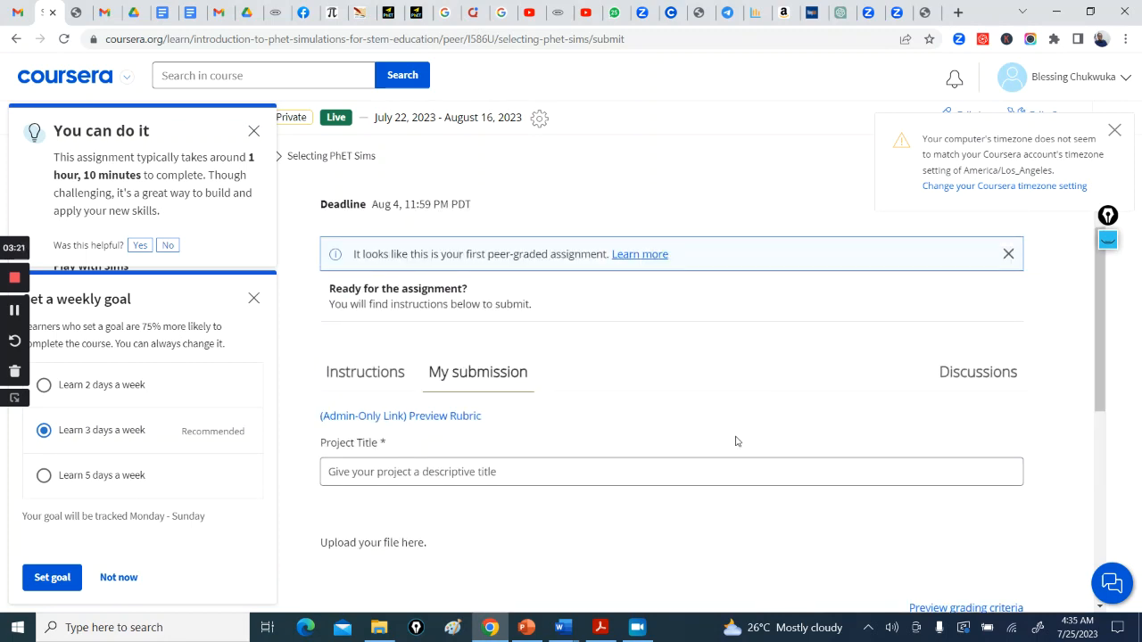
{"action": "scroll", "scroll_direction": "down", "scroll_amount": 3}
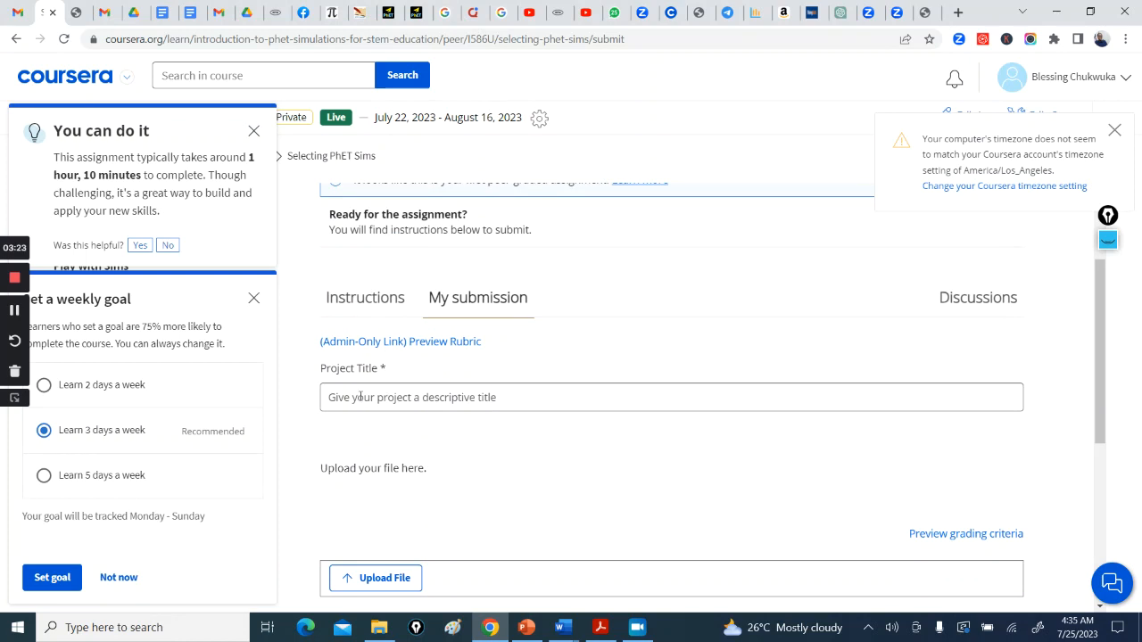
{"action": "scroll", "scroll_direction": "down", "scroll_amount": 3}
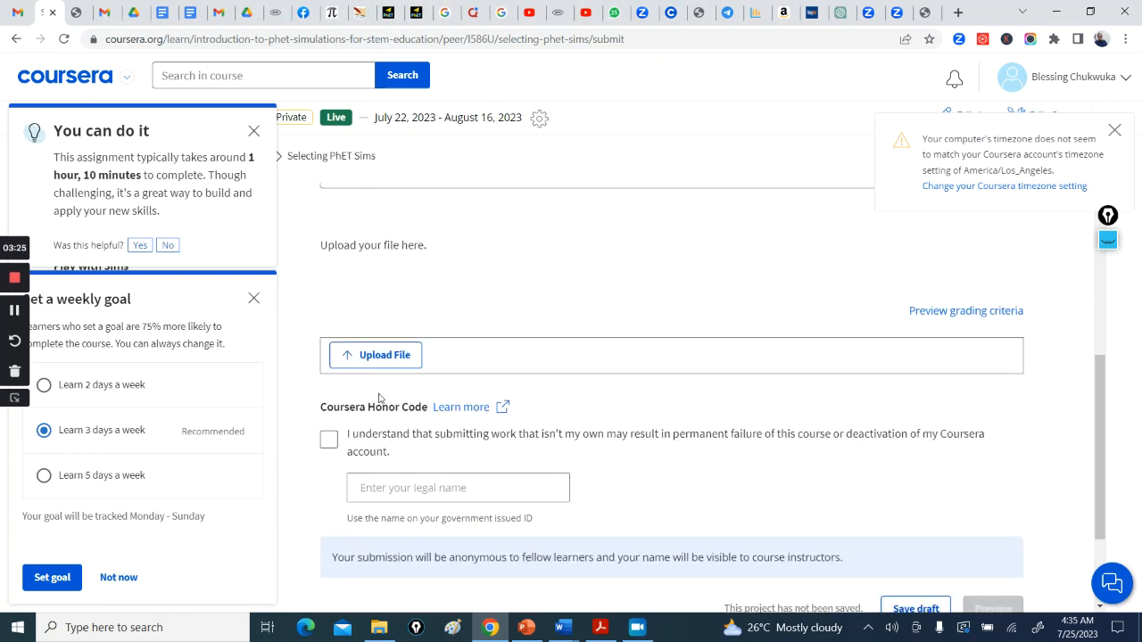
{"action": "mouse_move", "coordinate": [329, 438]}
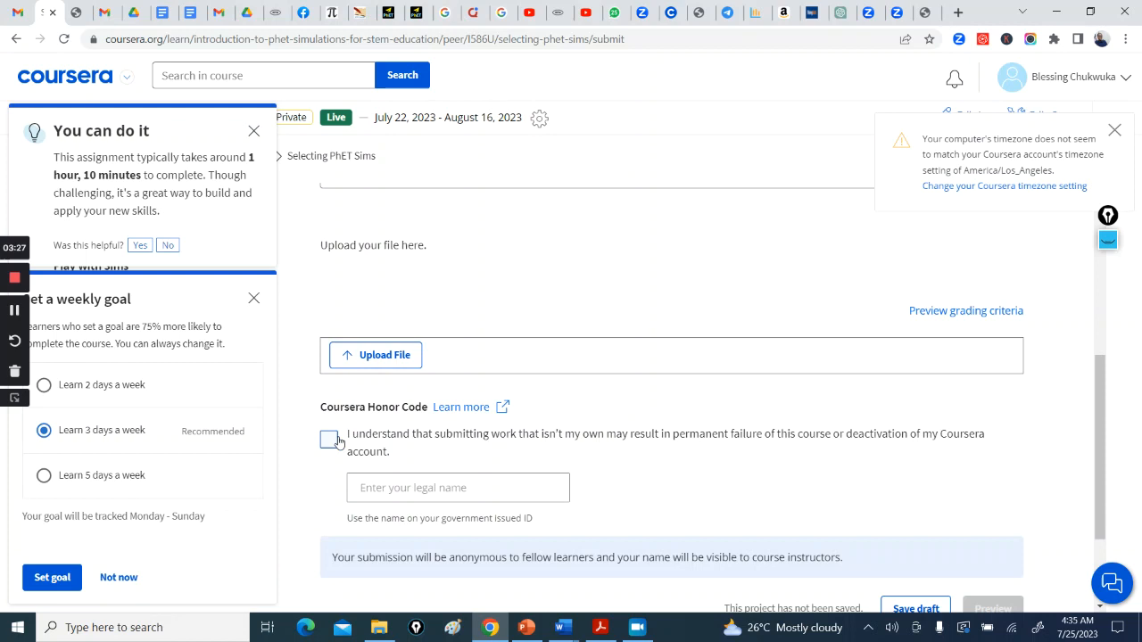
{"action": "mouse_move", "coordinate": [556, 471]}
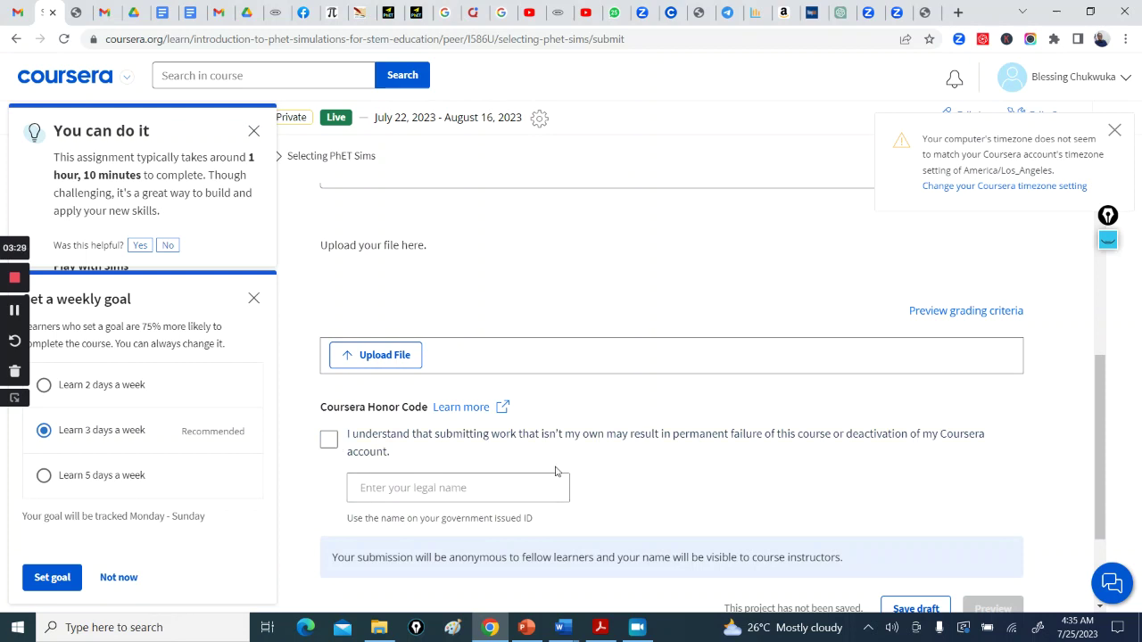
{"action": "scroll", "scroll_direction": "down", "scroll_amount": 3}
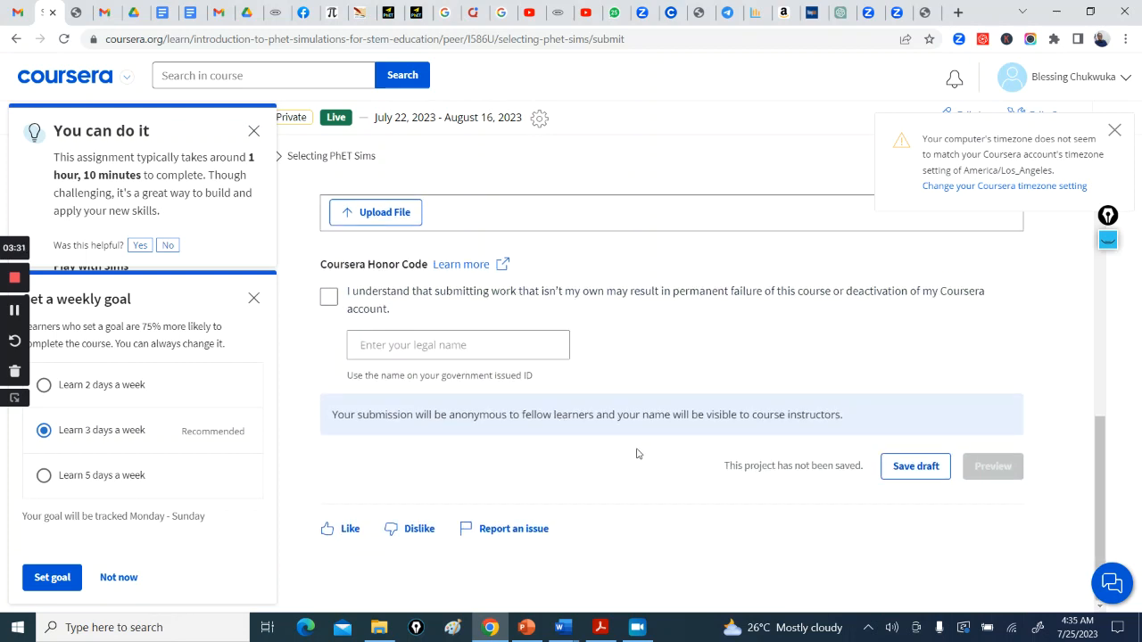
{"action": "scroll", "scroll_direction": "up", "scroll_amount": 3}
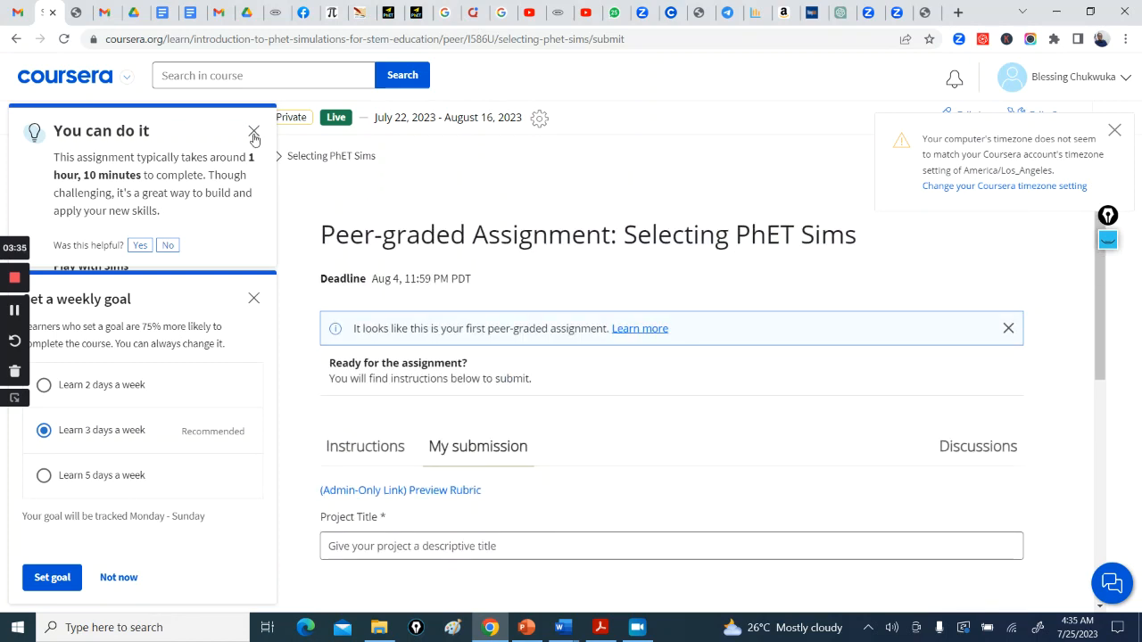
Close the 'You can do it' assignment-length tip and the 'Set a weekly goal' panel
{"action": "left_click", "coordinate": [255, 132]}
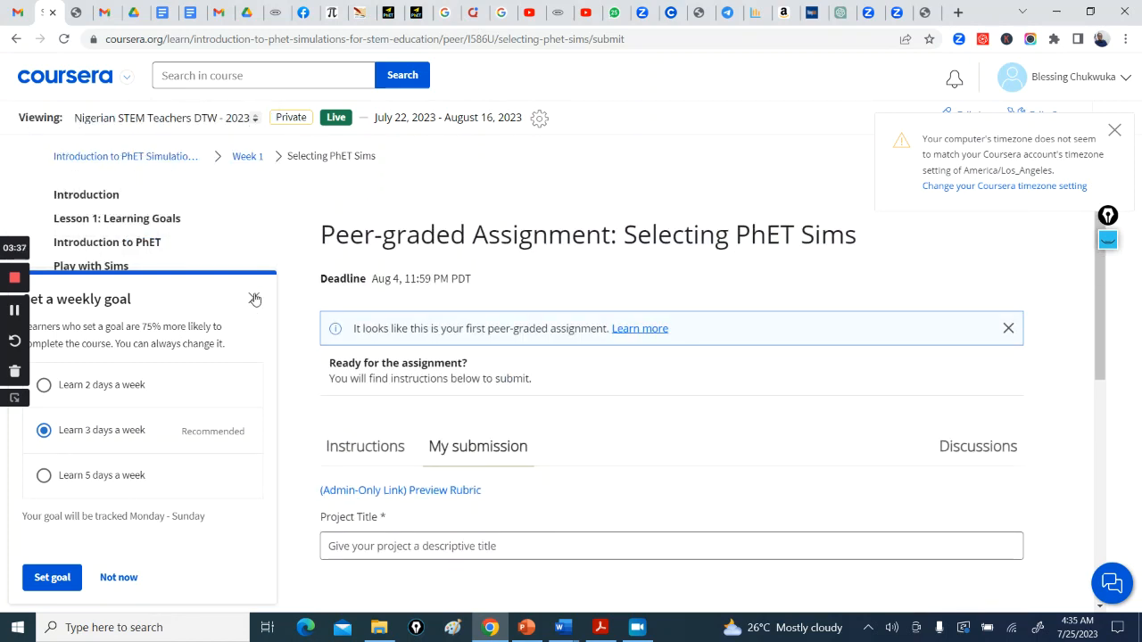
{"action": "left_click", "coordinate": [254, 299]}
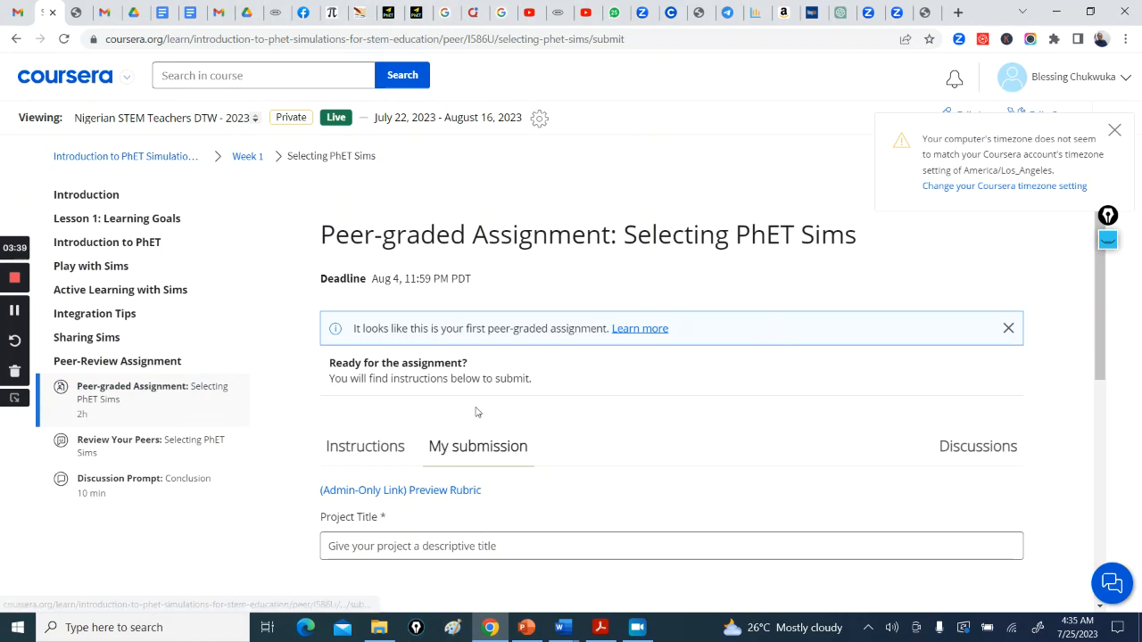
{"action": "mouse_move", "coordinate": [150, 446]}
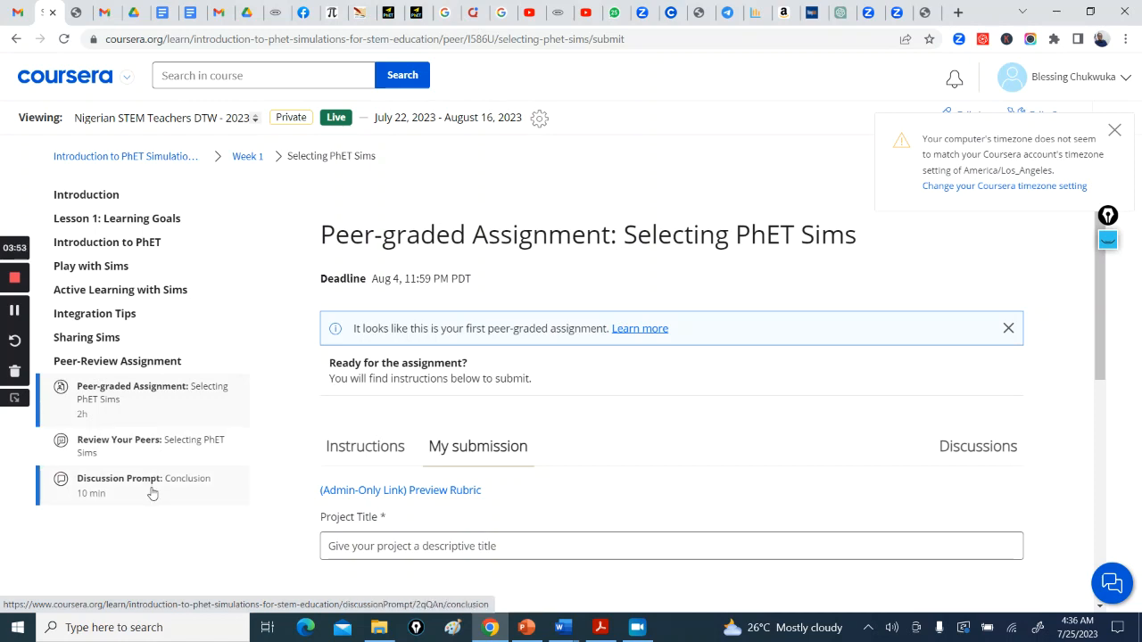
{"action": "mouse_move", "coordinate": [609, 389]}
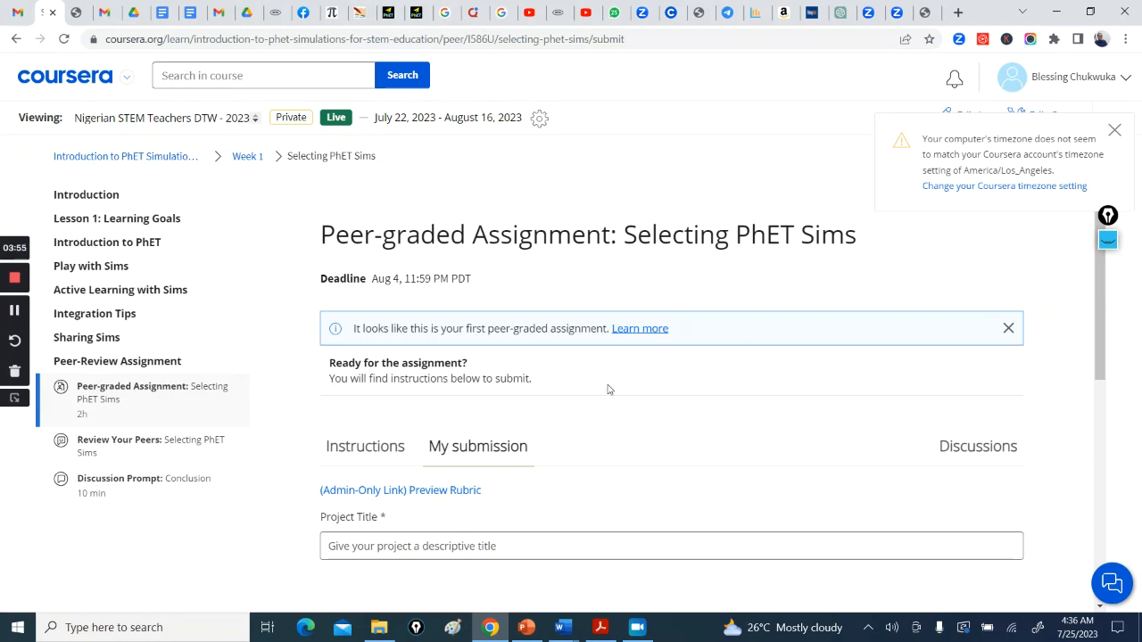
{"action": "mouse_move", "coordinate": [748, 410]}
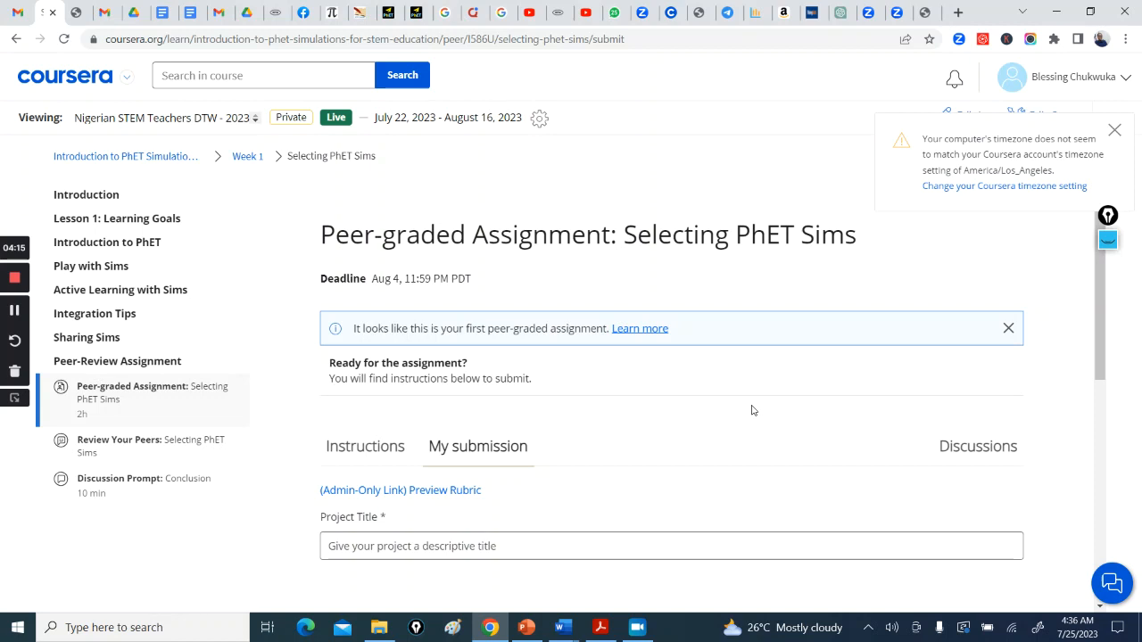
{"action": "mouse_move", "coordinate": [288, 371]}
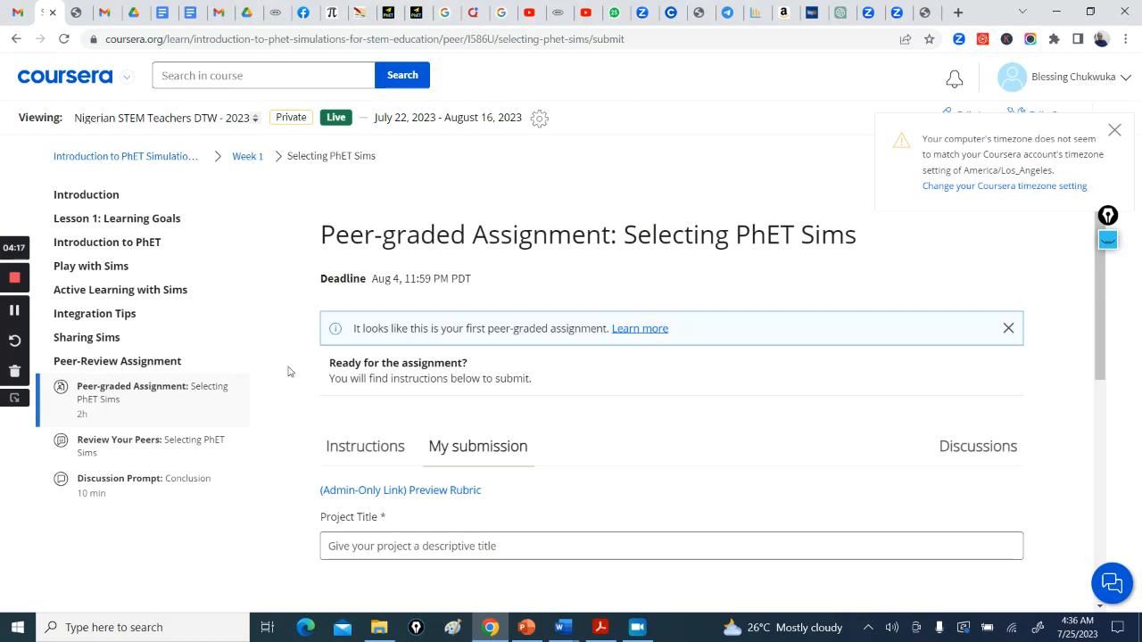
{"action": "mouse_move", "coordinate": [628, 385]}
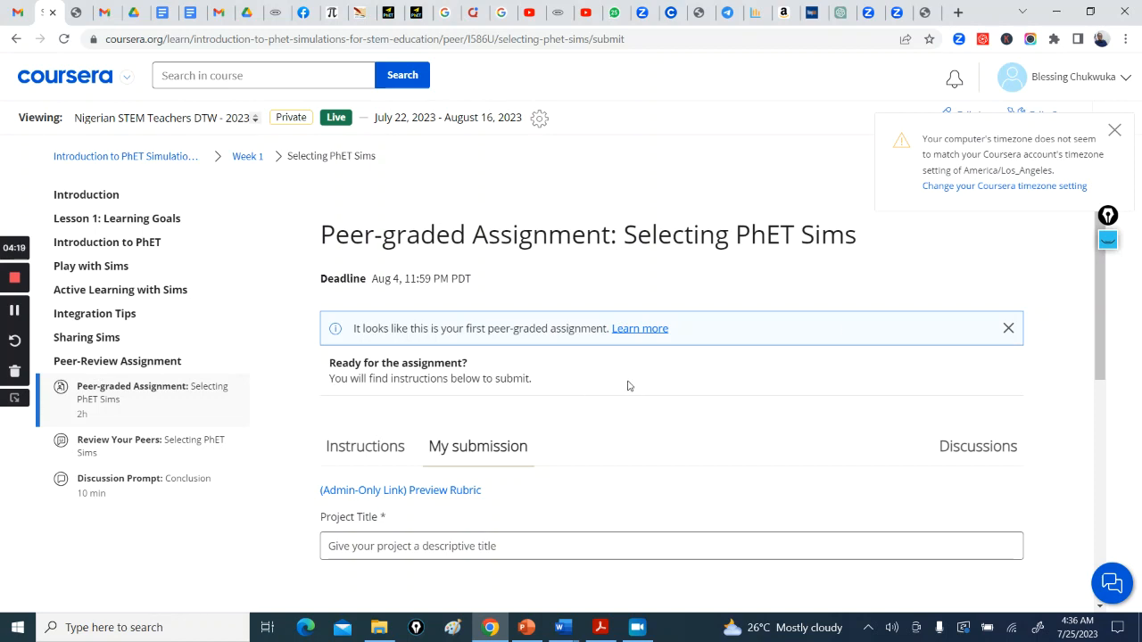
{"action": "mouse_move", "coordinate": [635, 332]}
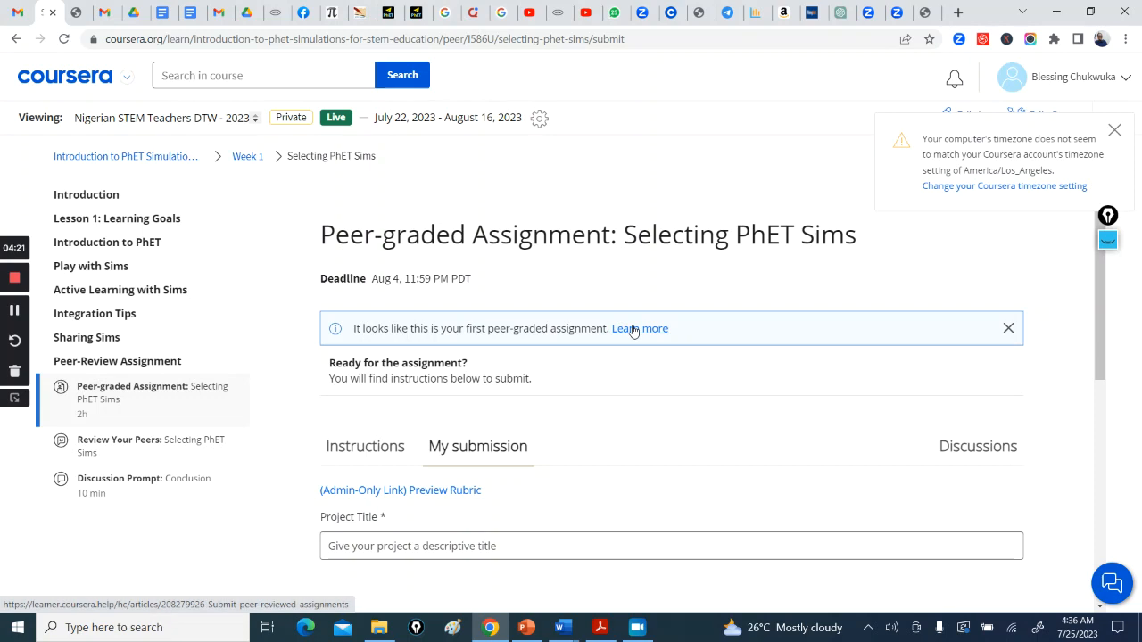
{"action": "mouse_move", "coordinate": [4, 261]}
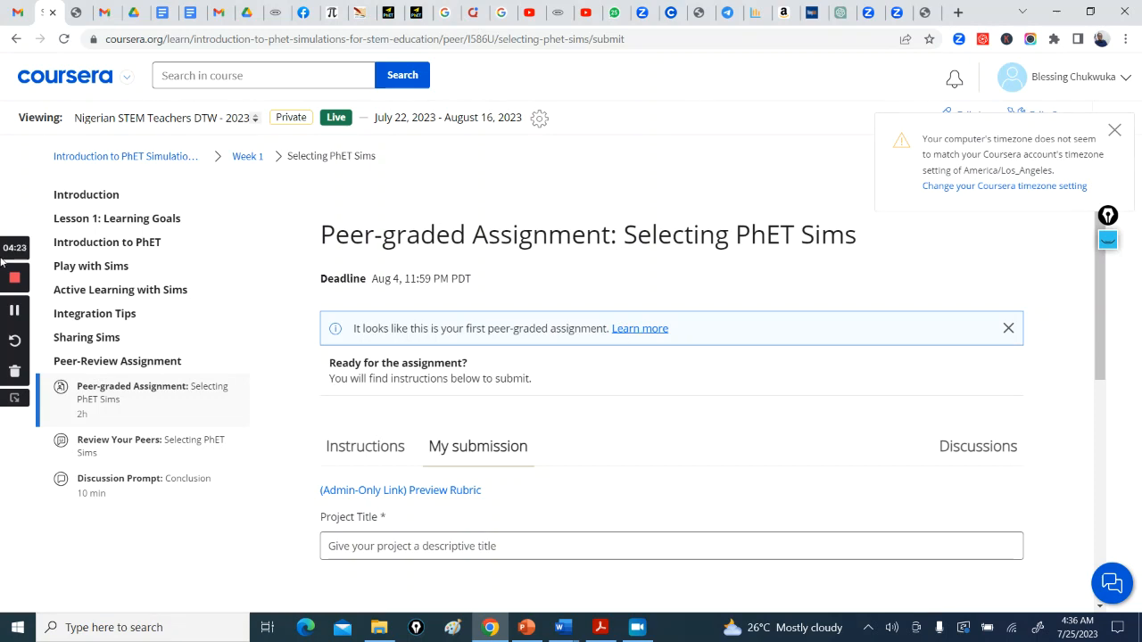
{"action": "mouse_move", "coordinate": [637, 587]}
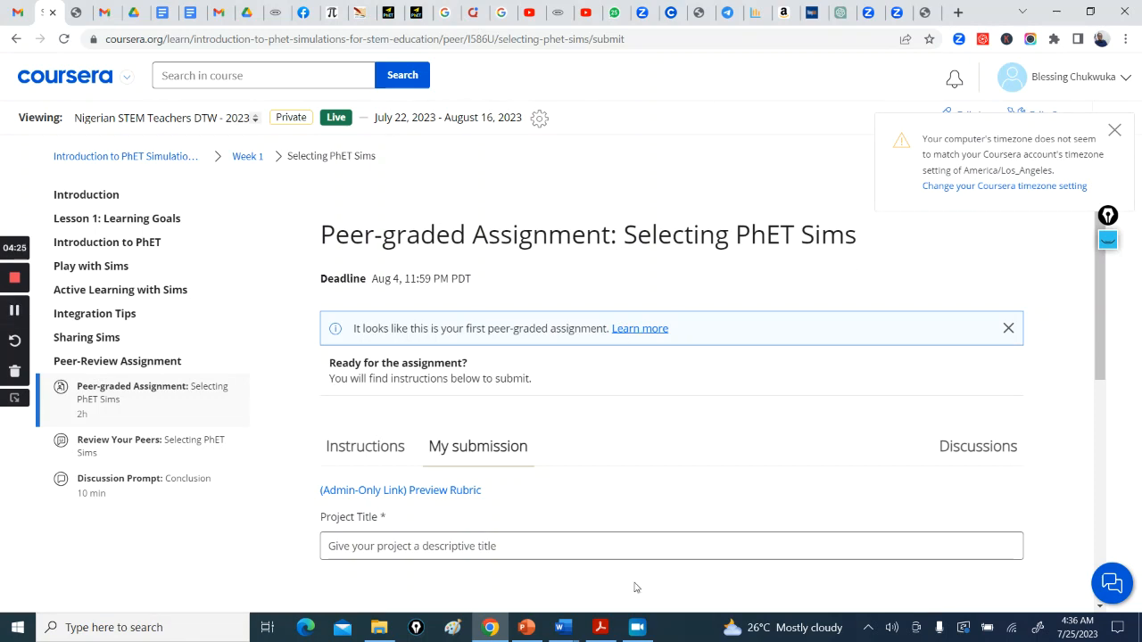
{"action": "mouse_move", "coordinate": [736, 494]}
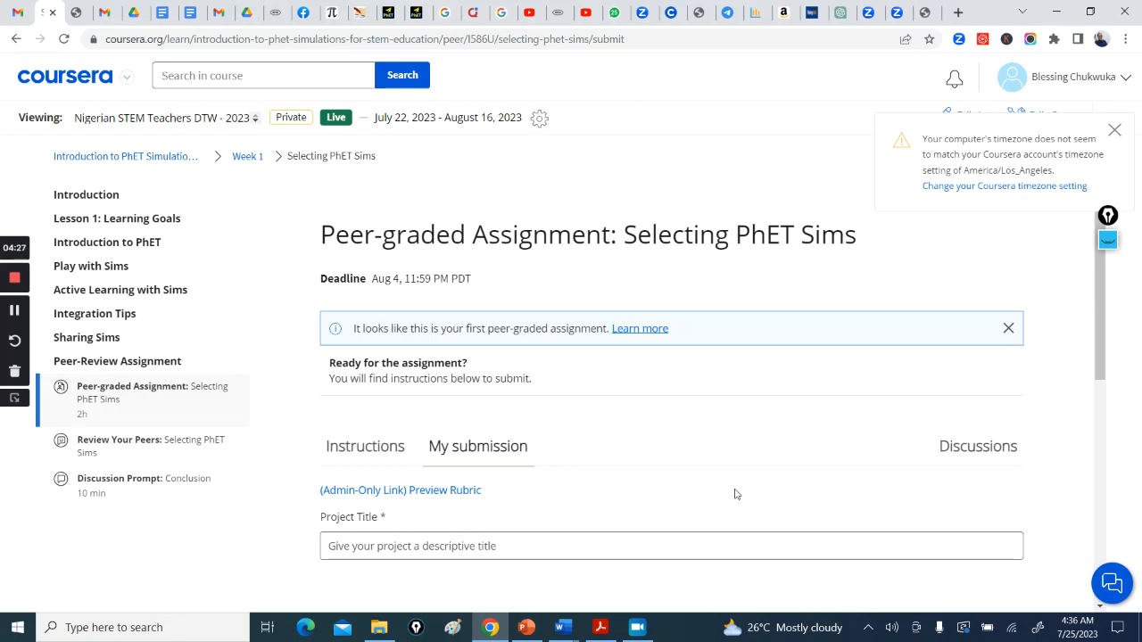
{"action": "mouse_move", "coordinate": [713, 200]}
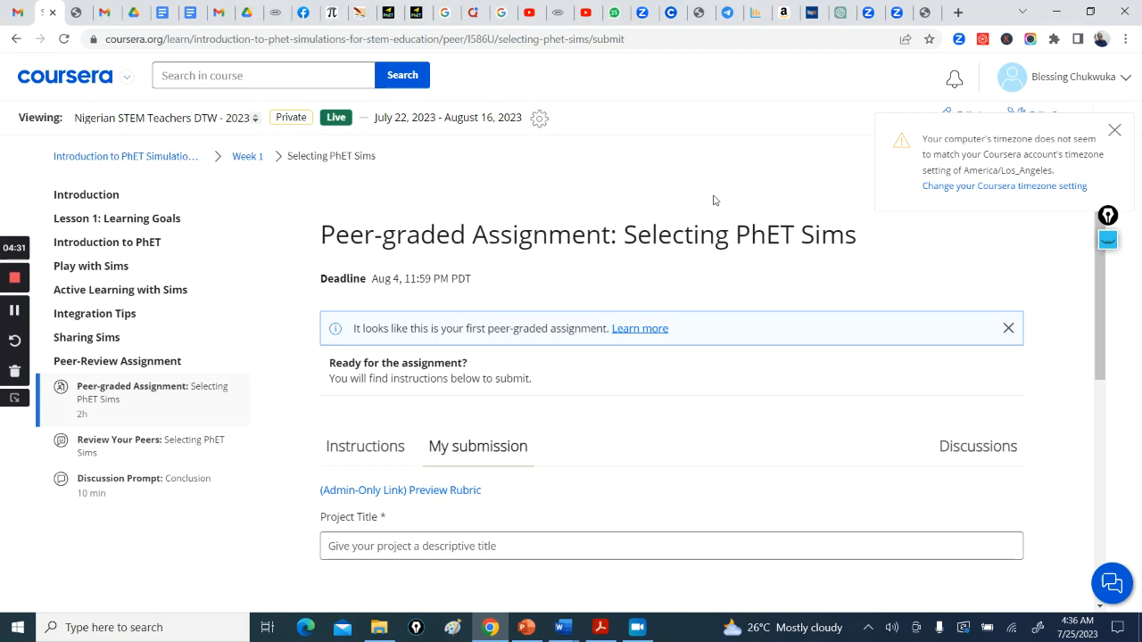
{"action": "mouse_move", "coordinate": [633, 288]}
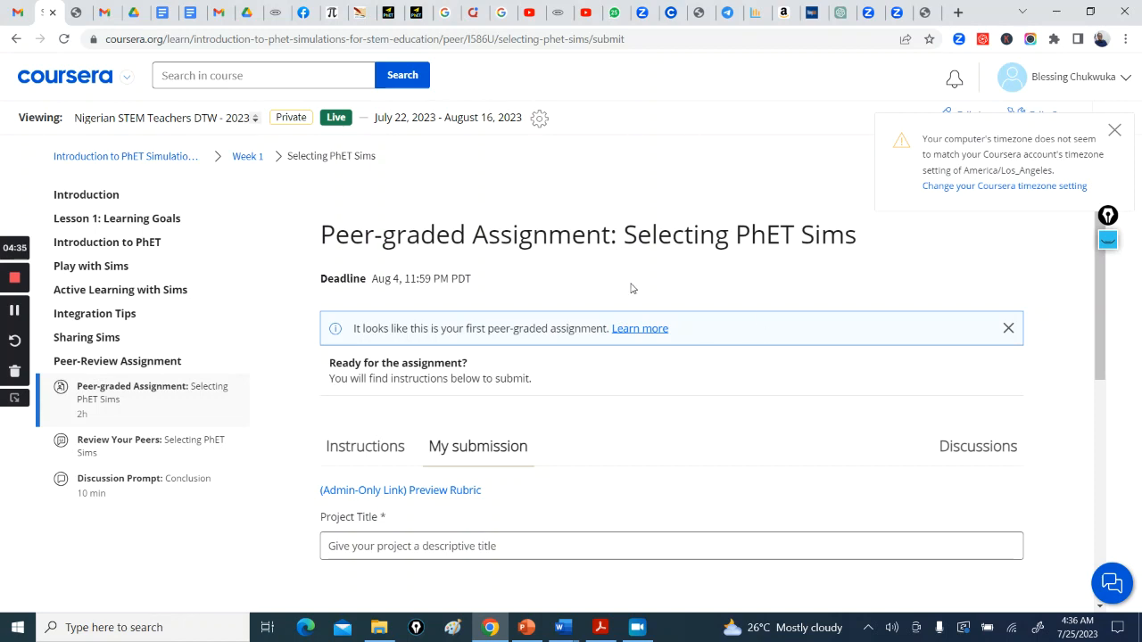
{"action": "mouse_move", "coordinate": [594, 223]}
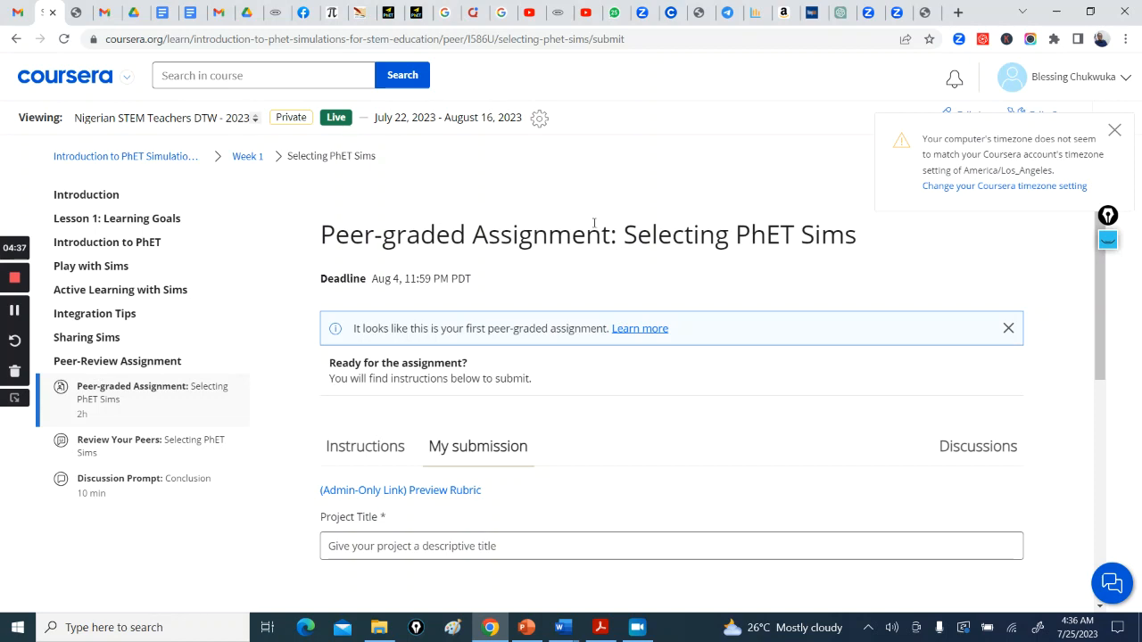